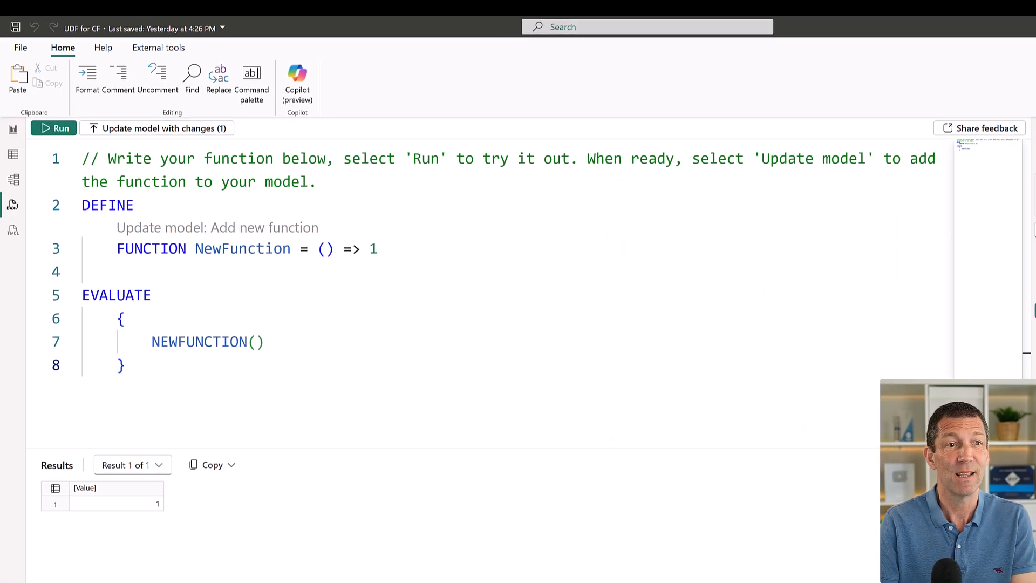
mouse_move(13, 230)
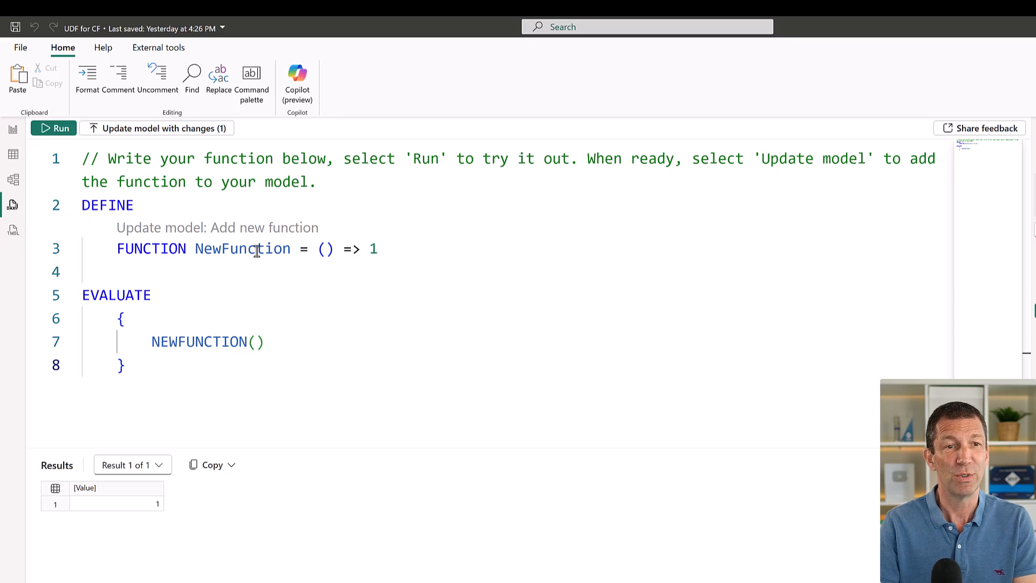
mouse_move(242, 248)
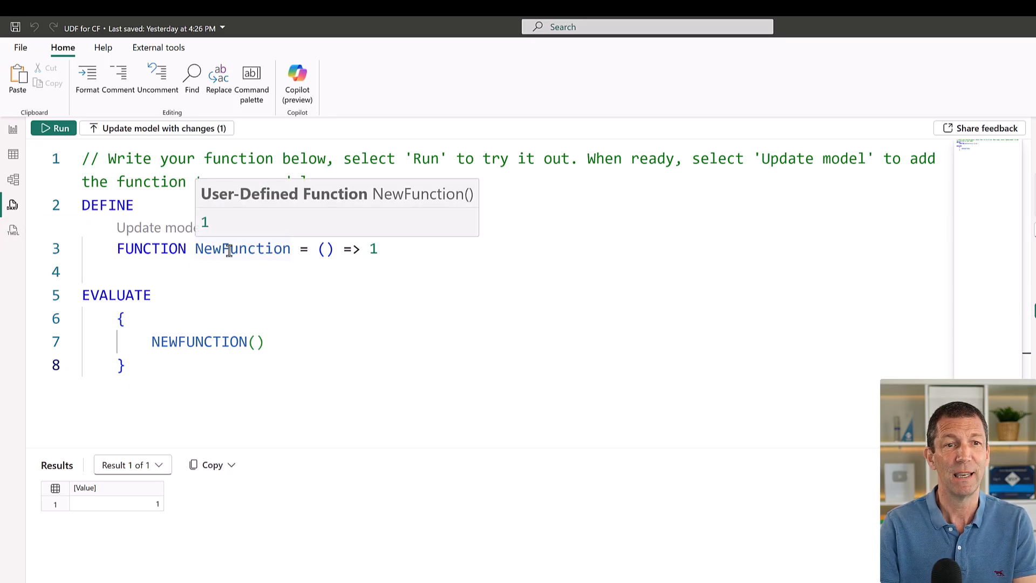
Rename the placeholder to fnAdding with parameters (a,b) returning a+b.
double_click(241, 248)
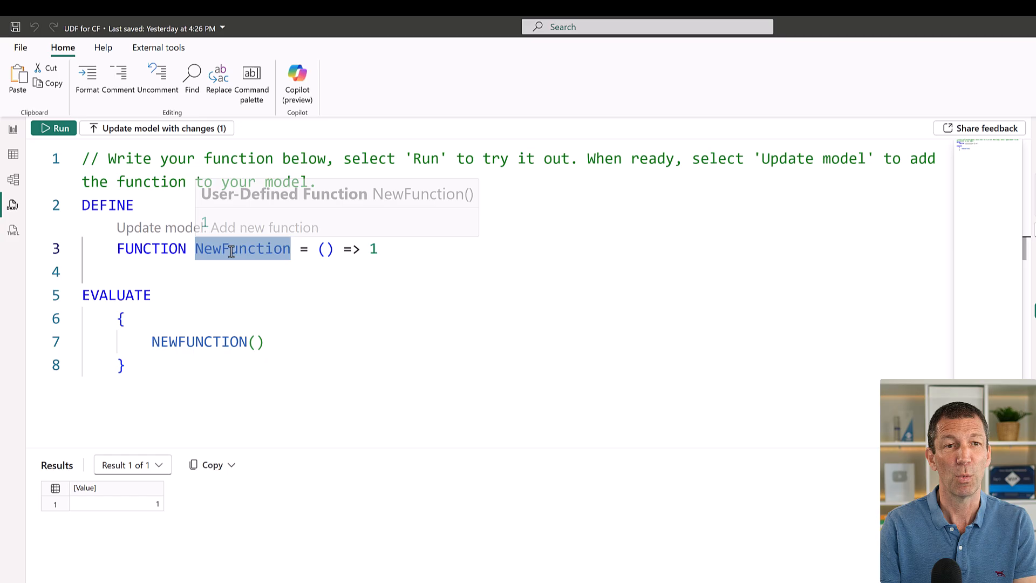
text(fn)
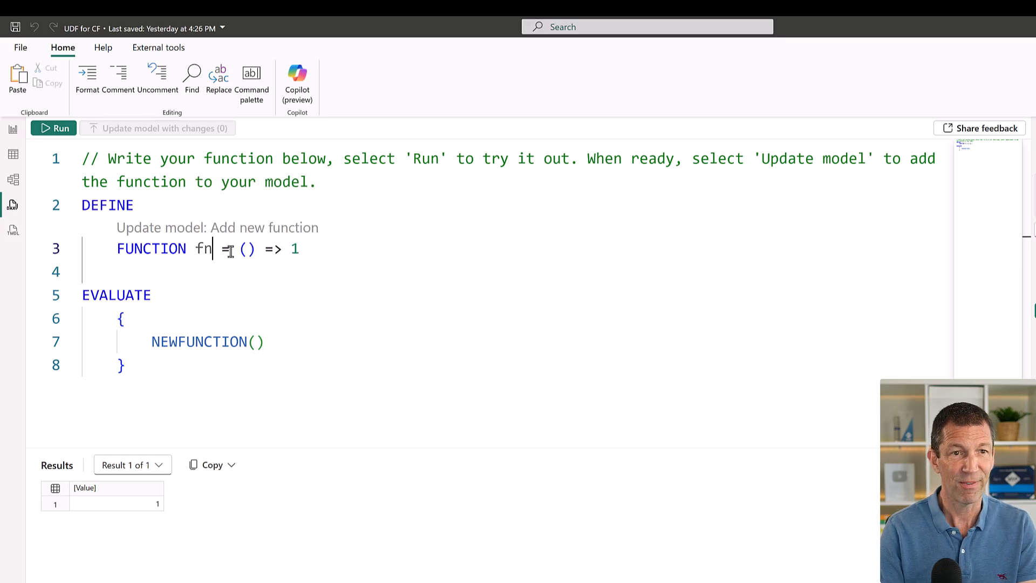
text(Add)
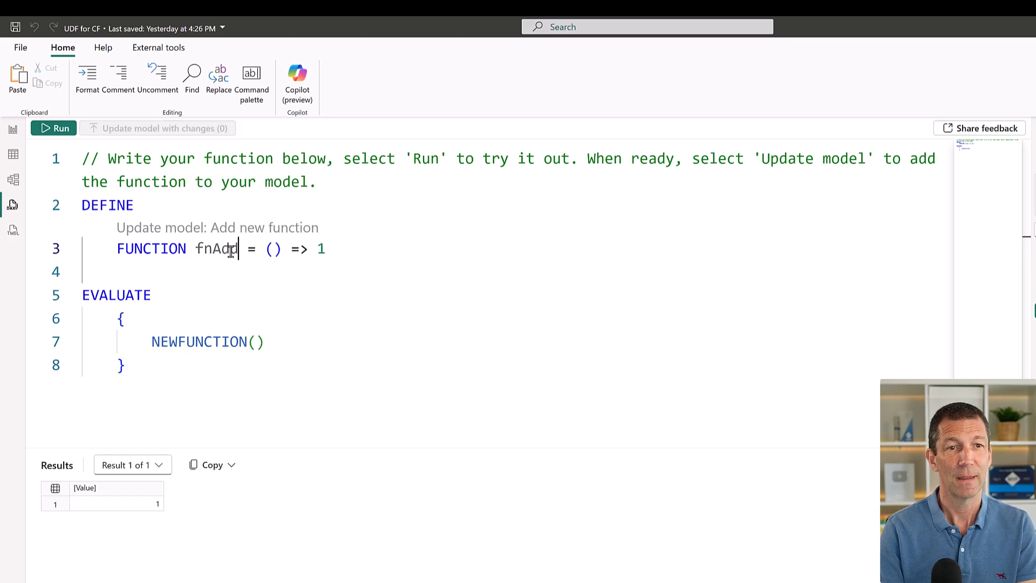
text(ding)
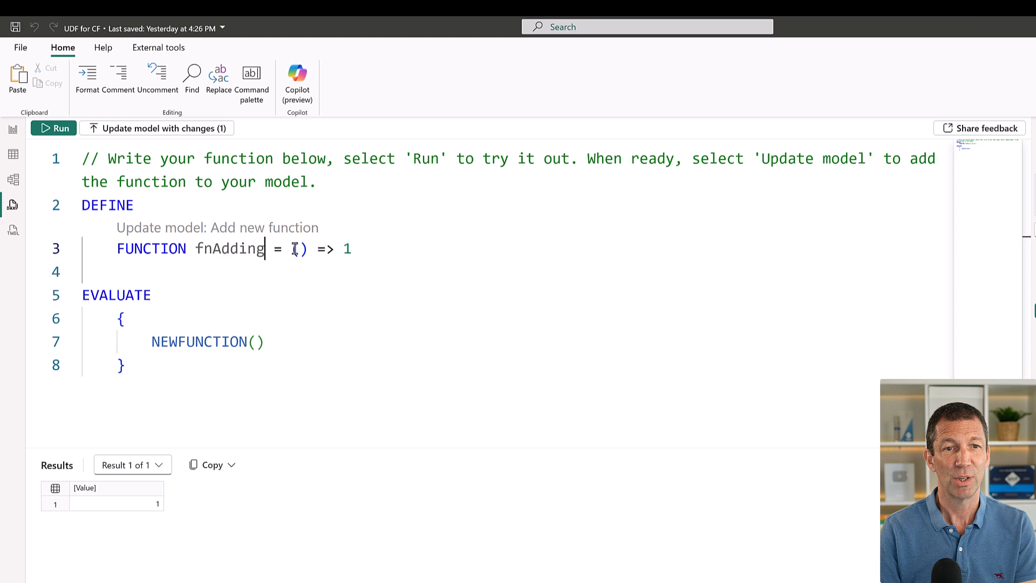
text(a)
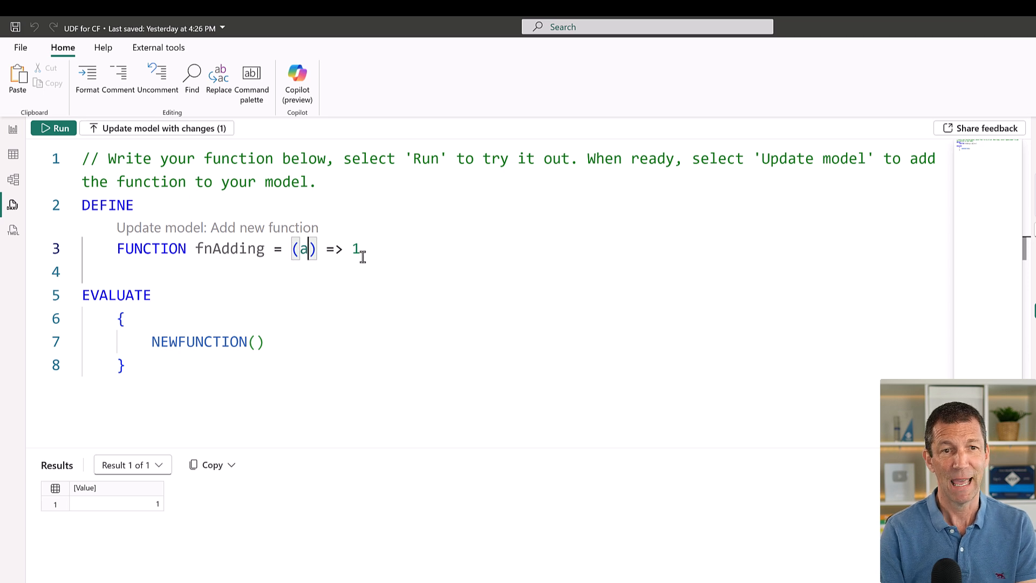
text(,b)
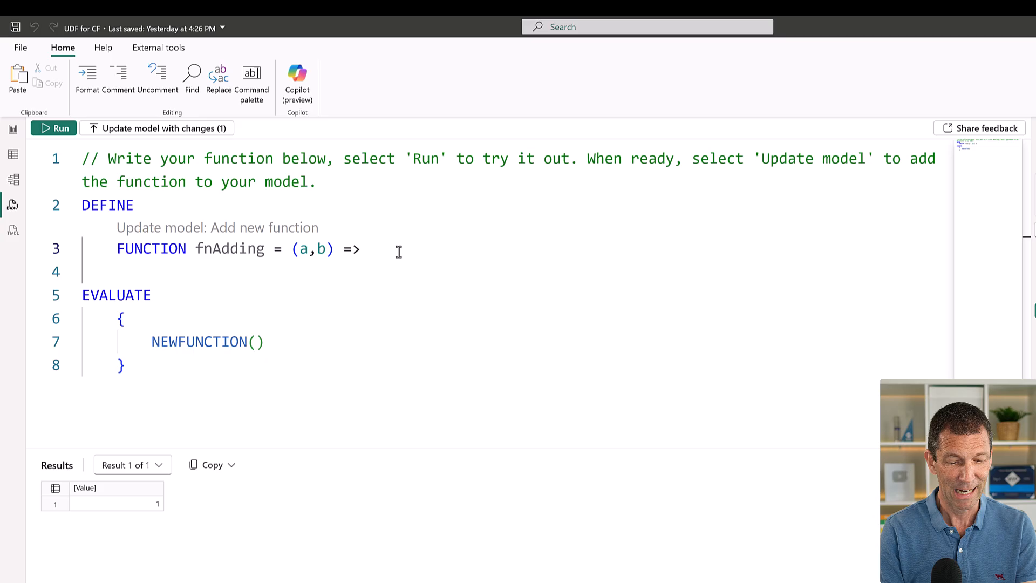
text(a+b)
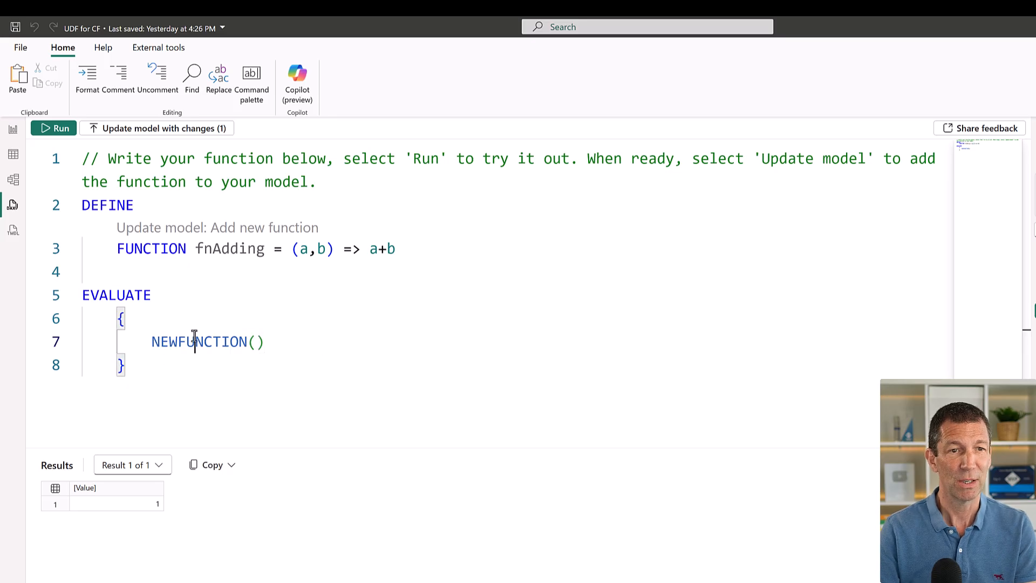
Change the EVALUATE call to fnAdding(10,20) and run the query.
text(fn()
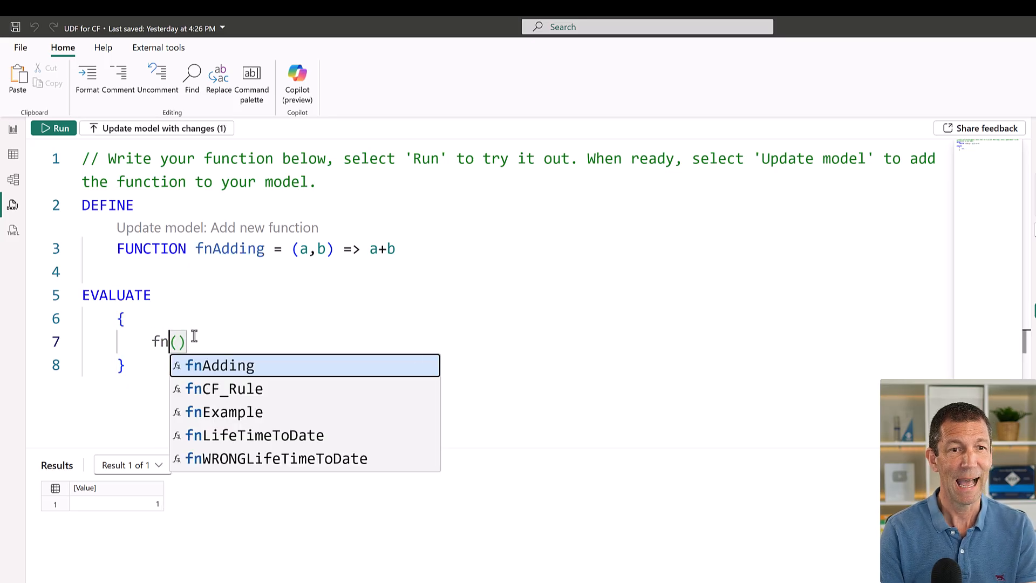
click(219, 364)
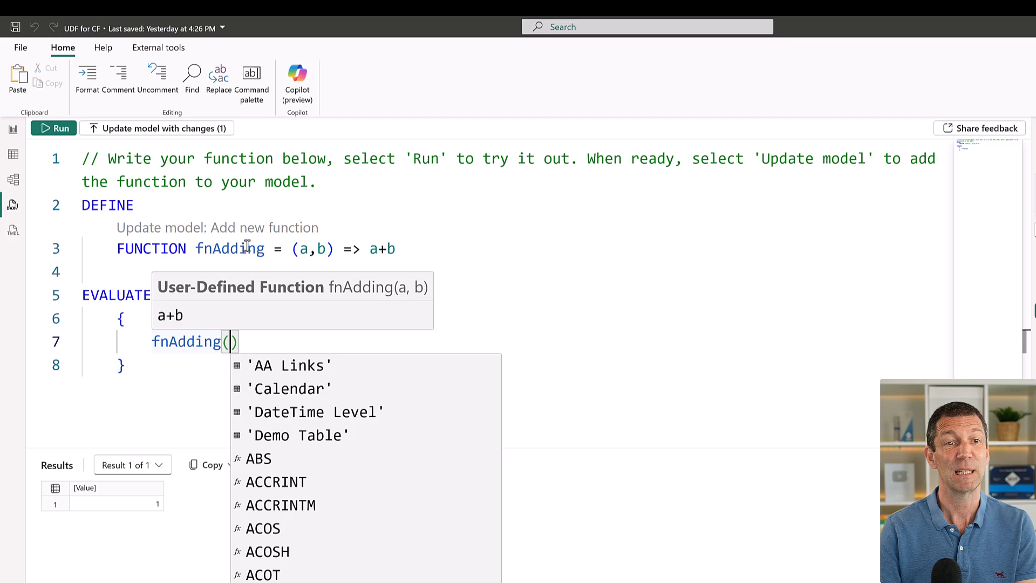
mouse_move(352, 319)
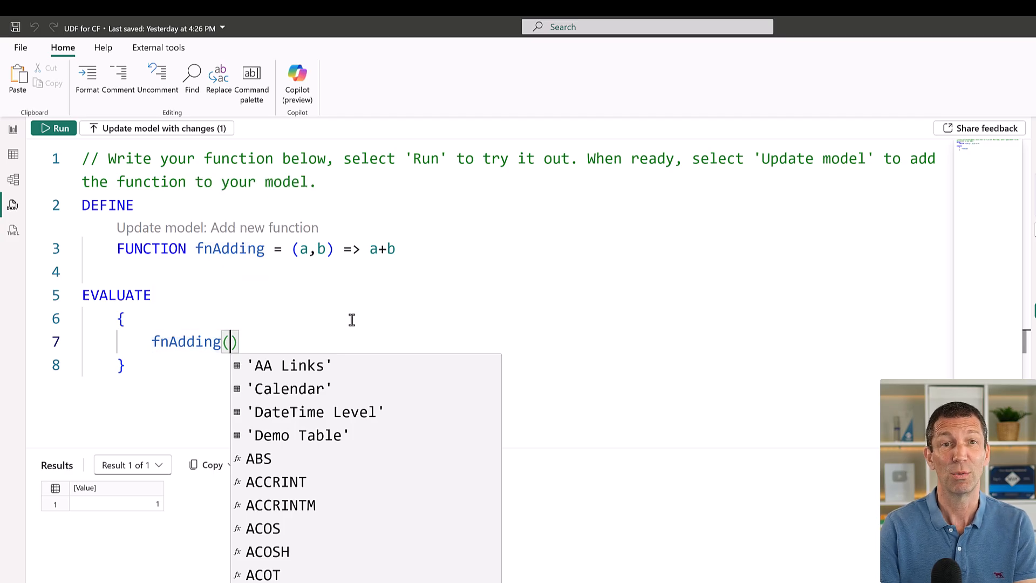
mouse_move(298, 331)
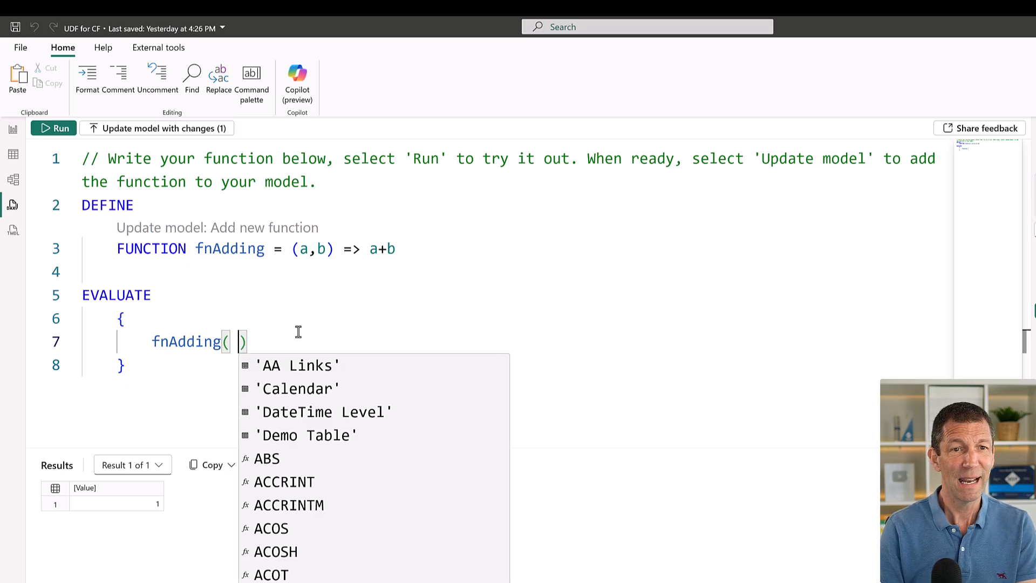
text(10,2)
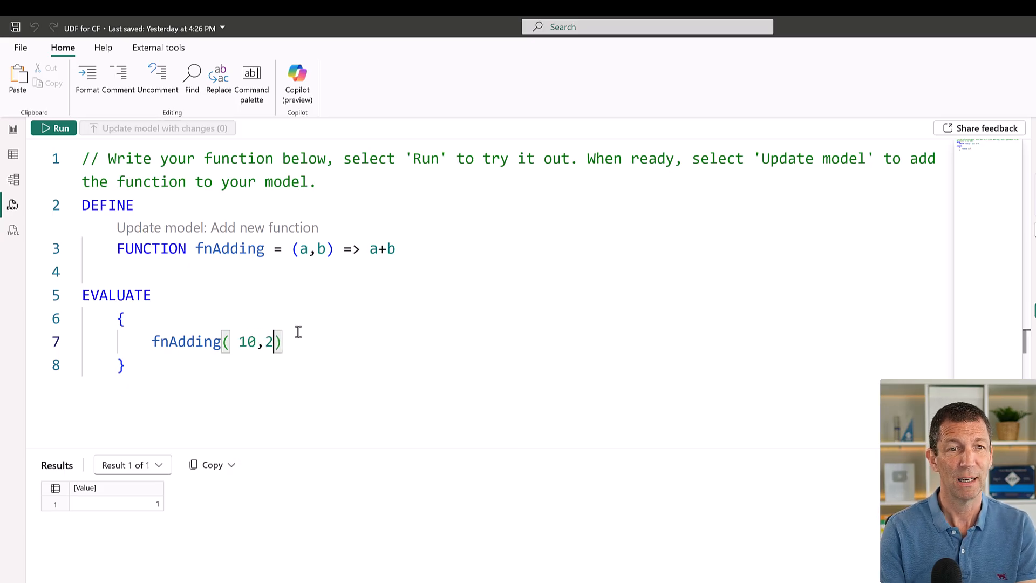
text(0)
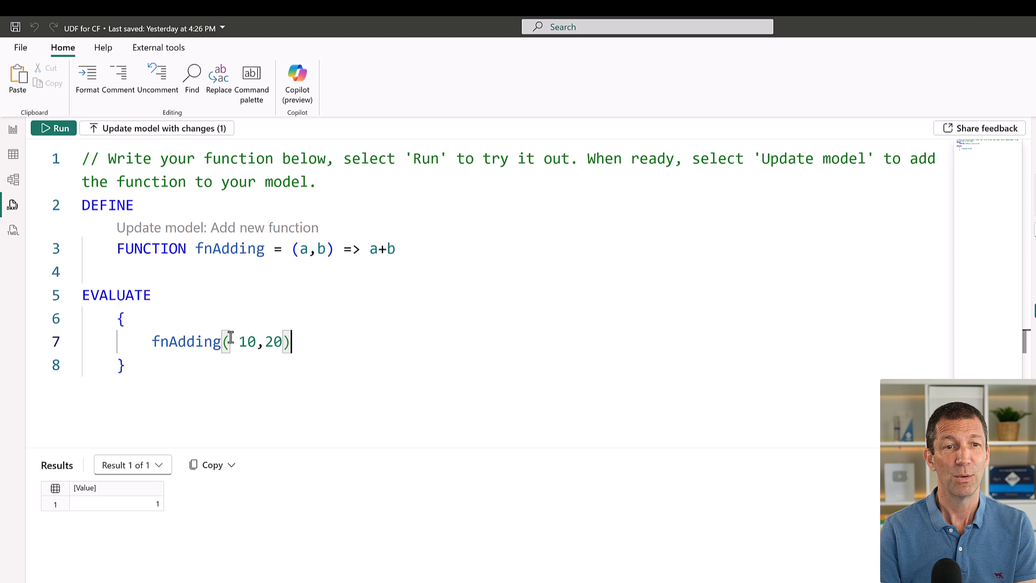
click(58, 128)
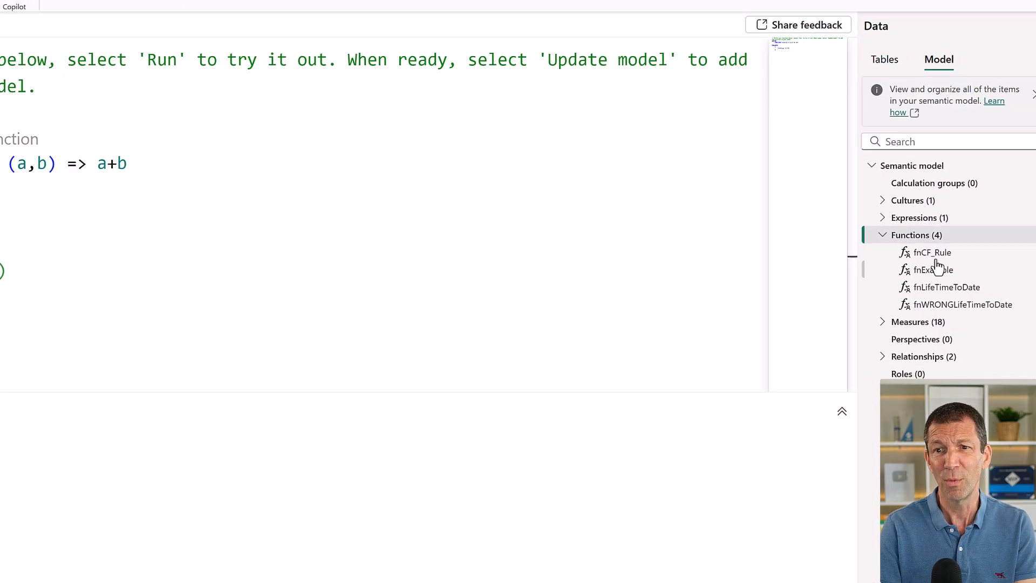
right_click(911, 235)
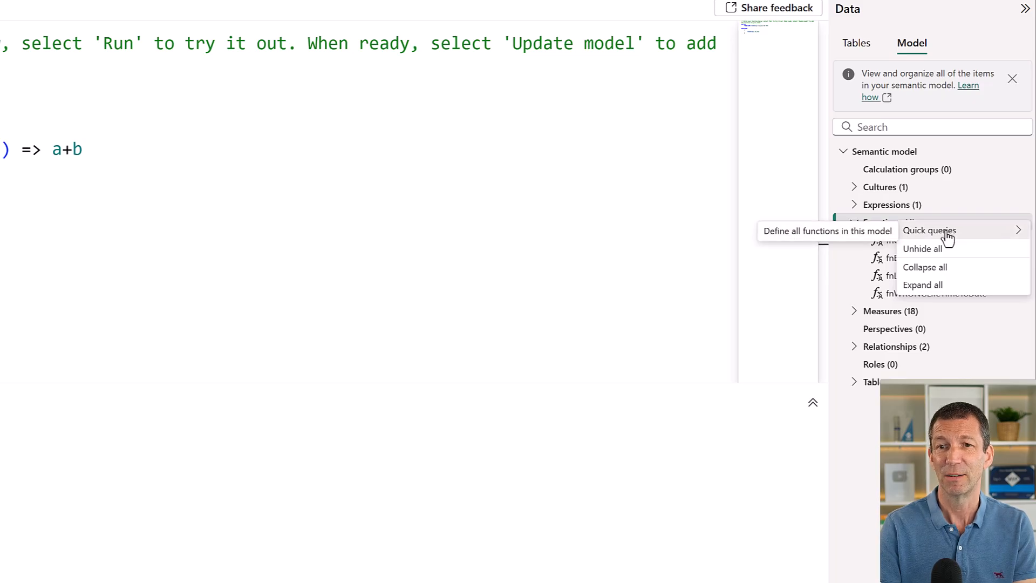
mouse_move(904, 225)
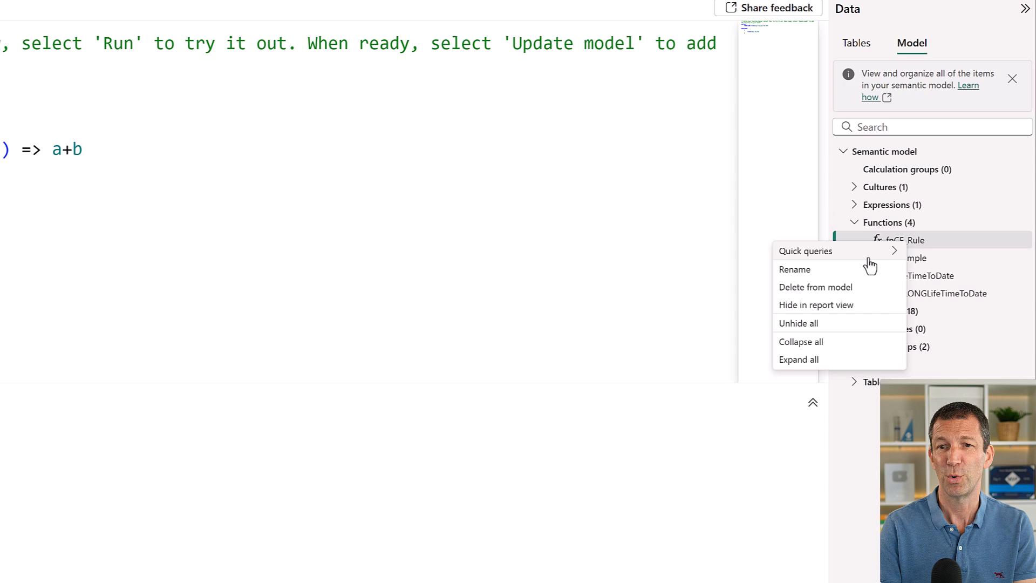
mouse_move(834, 251)
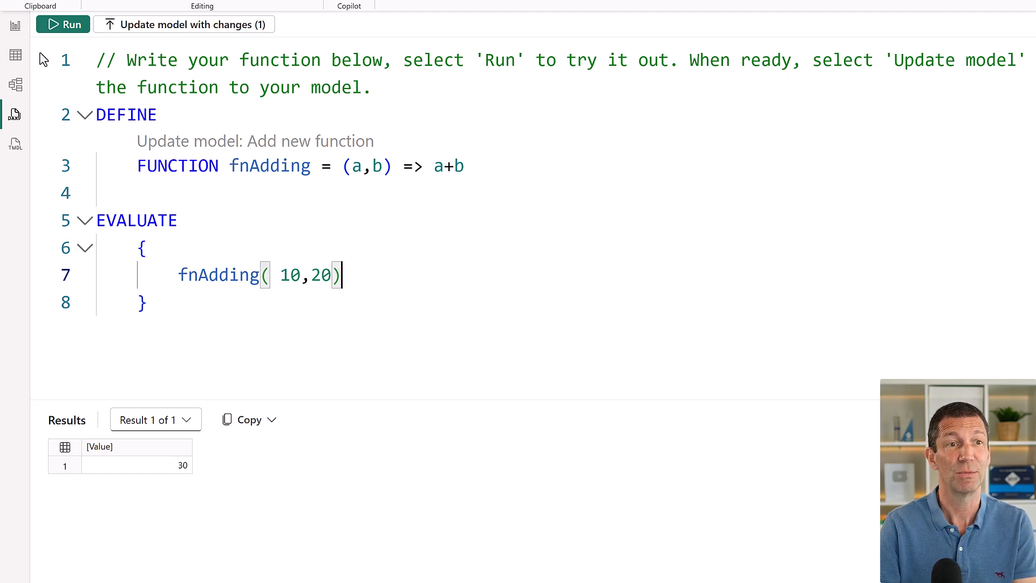
Show the CF Usage PY Variance using UDF formula calling fnCF_Rule, then filter the report to July 2023.
click(14, 25)
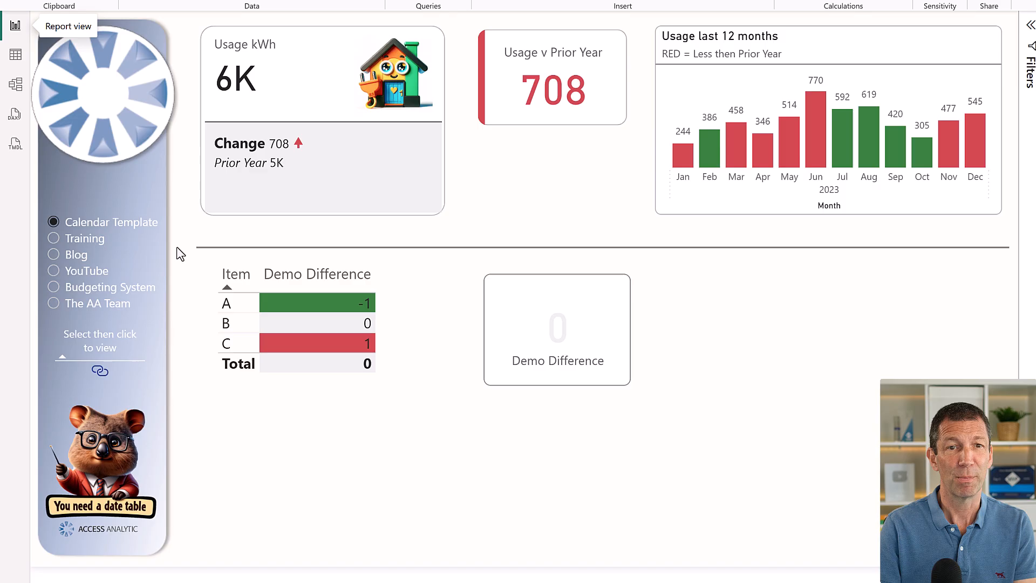
mouse_move(690, 317)
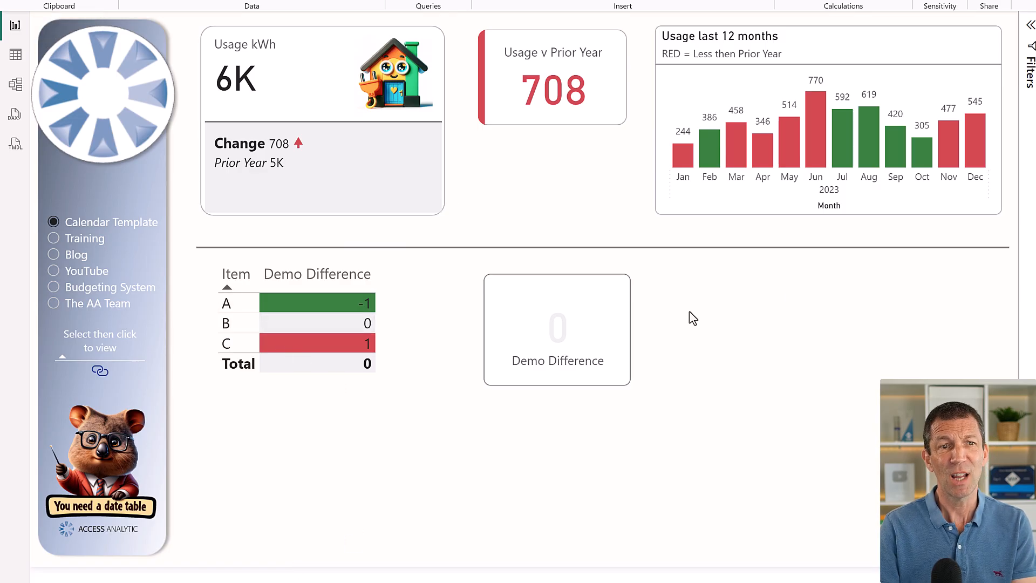
mouse_move(848, 342)
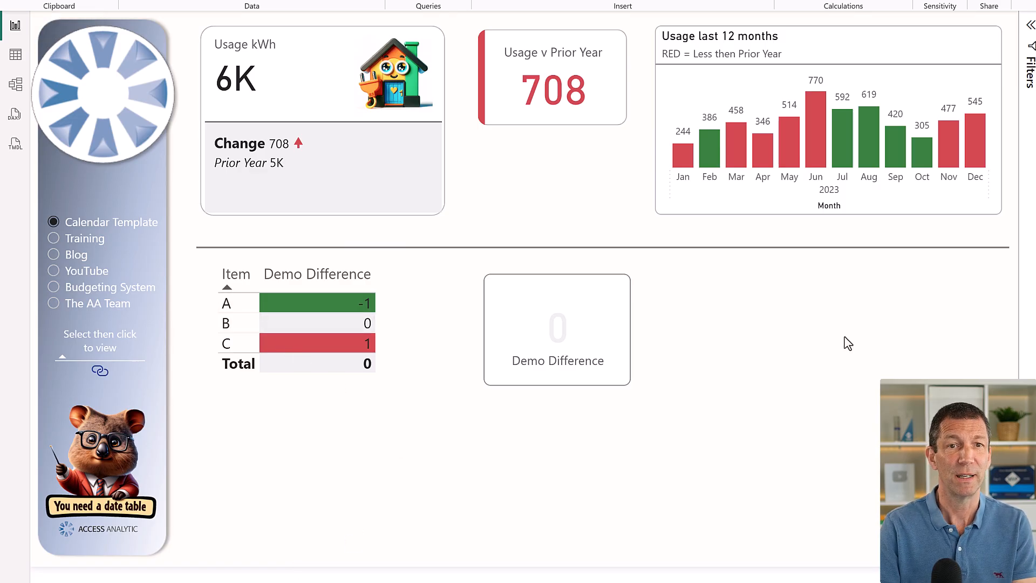
mouse_move(745, 332)
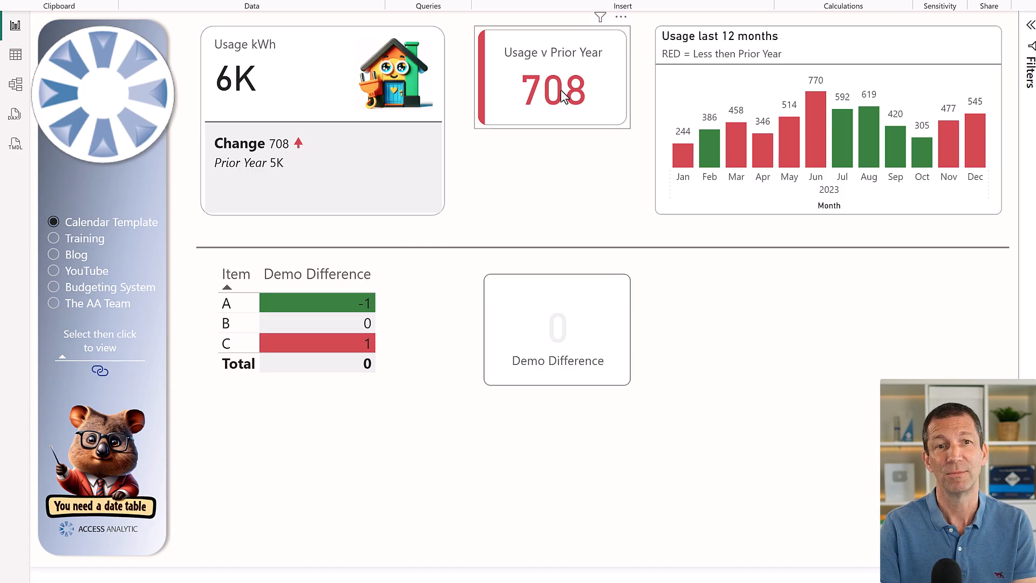
mouse_move(887, 146)
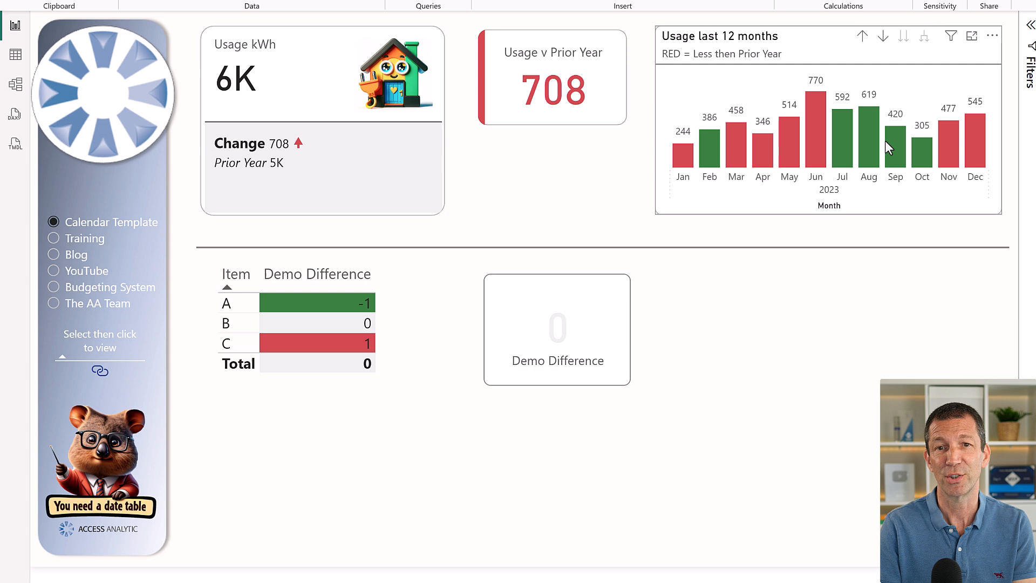
mouse_move(843, 201)
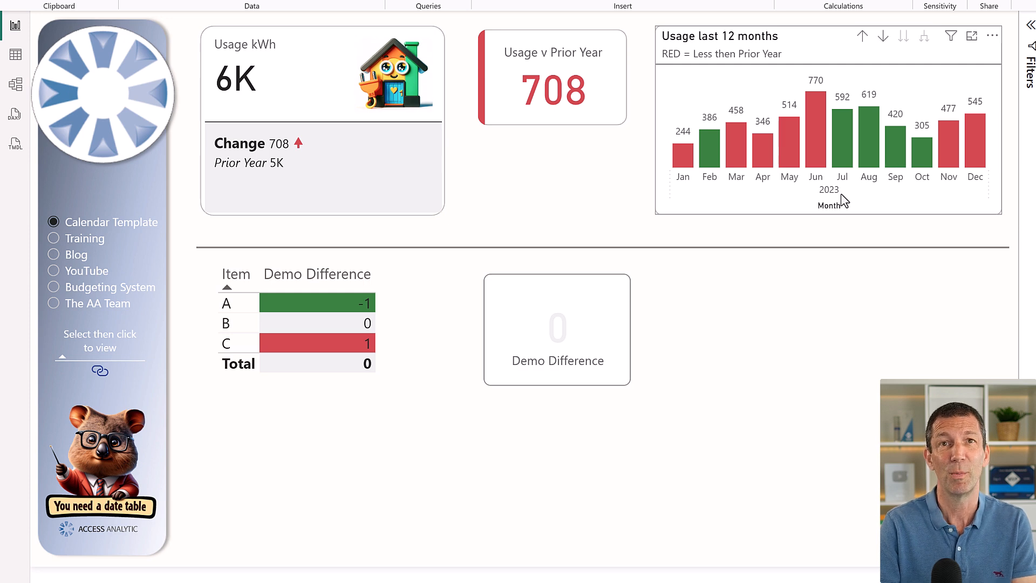
mouse_move(805, 211)
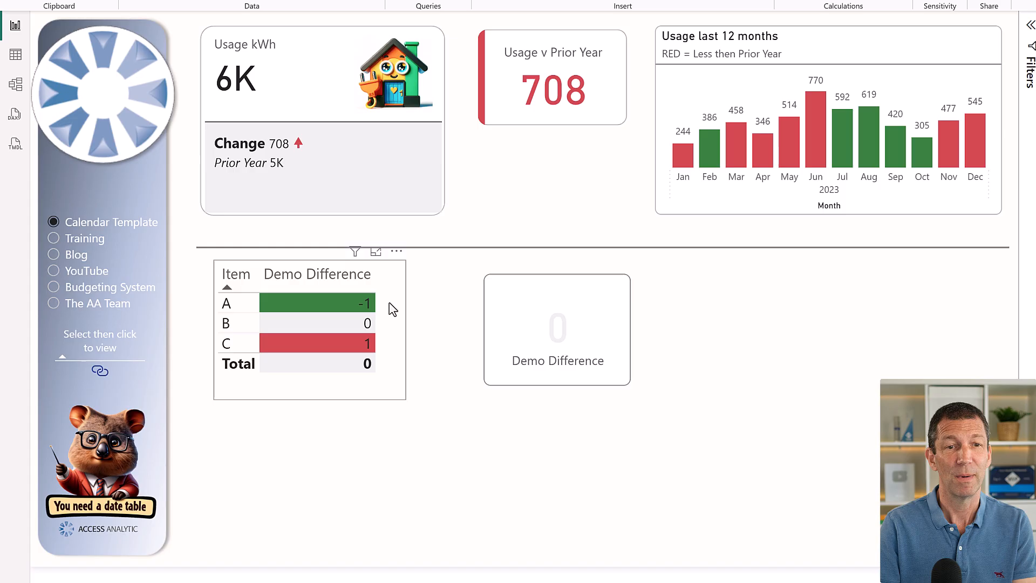
mouse_move(405, 350)
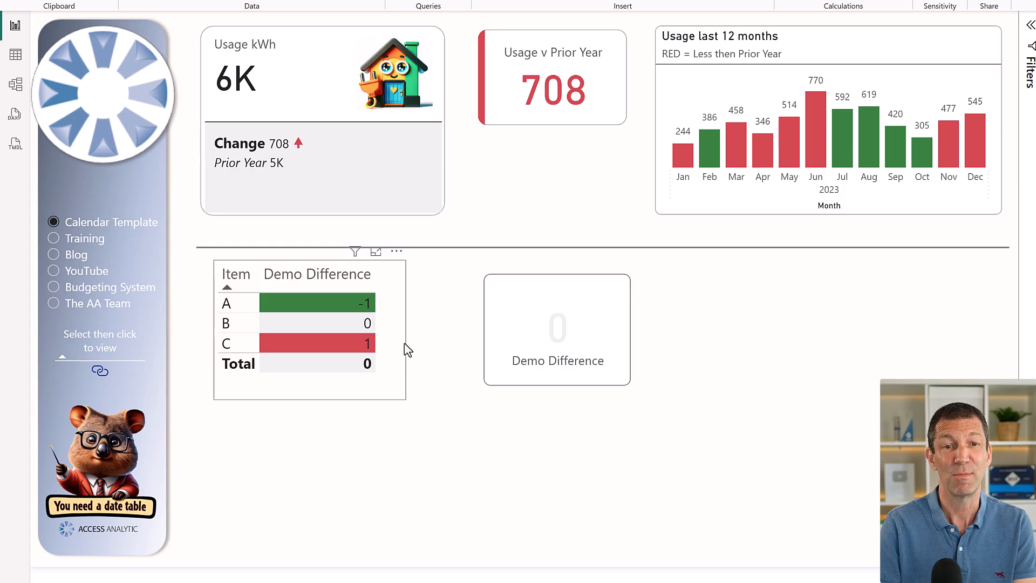
mouse_move(408, 334)
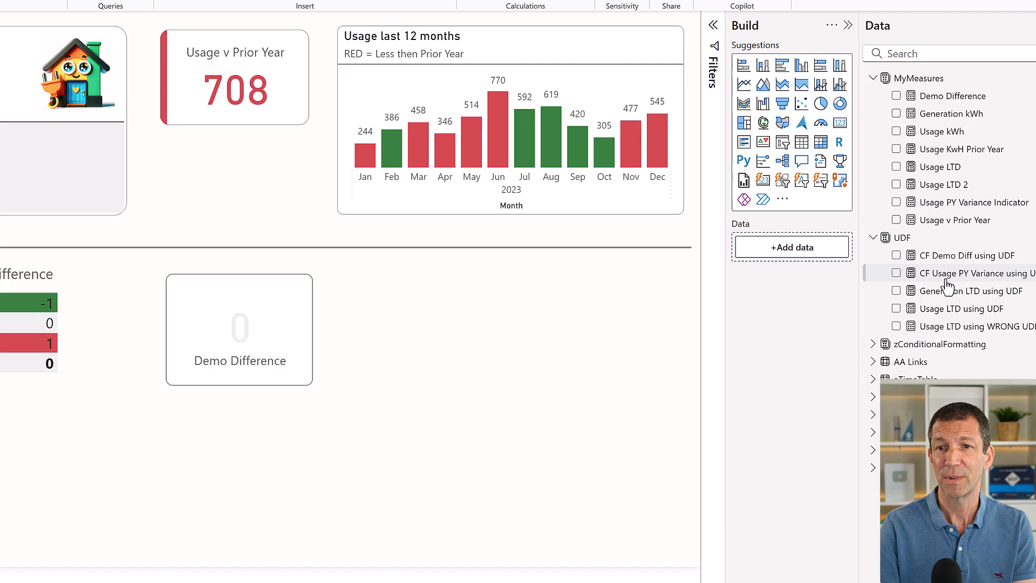
click(965, 273)
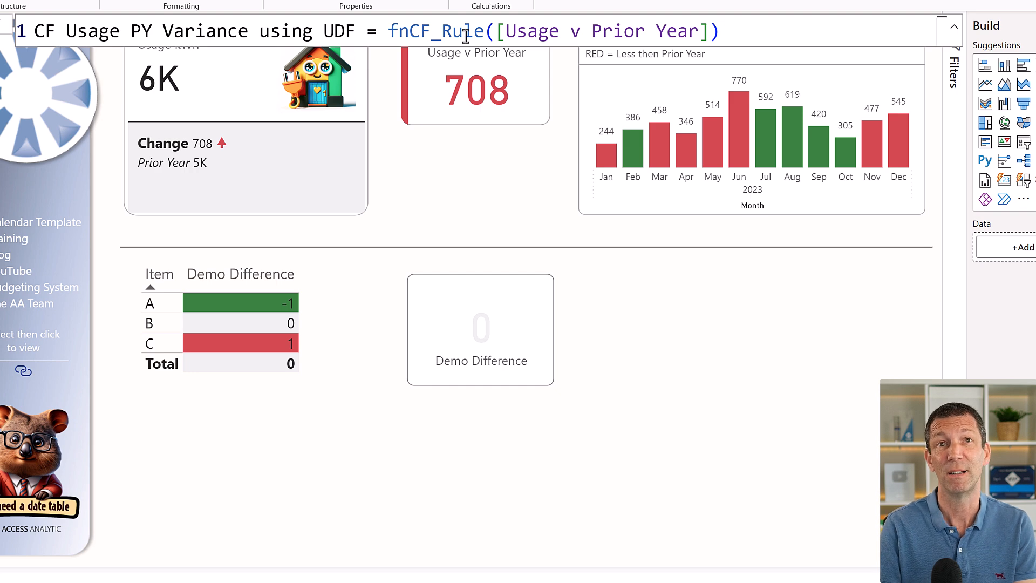
mouse_move(327, 274)
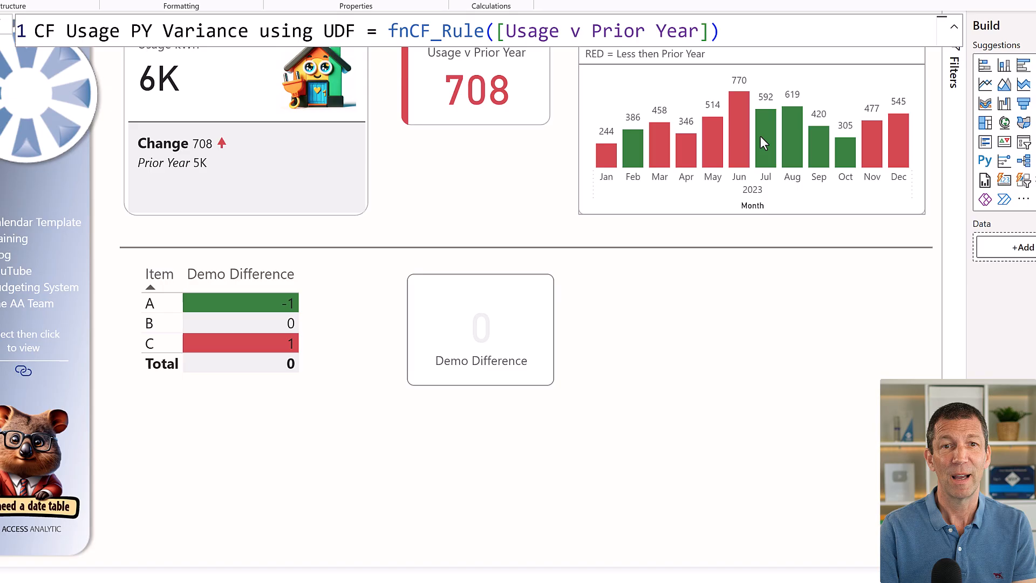
mouse_move(672, 85)
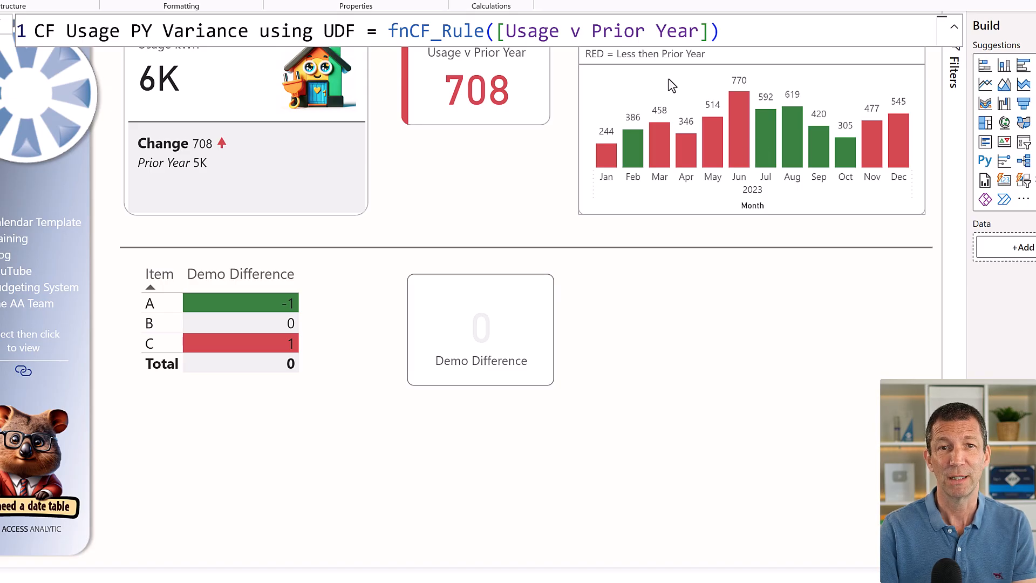
mouse_move(765, 136)
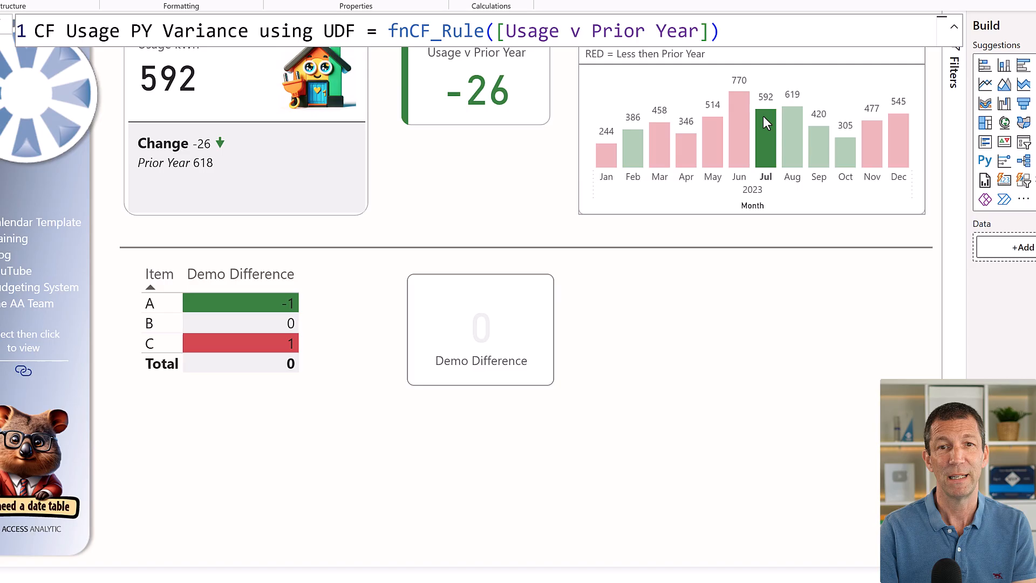
click(738, 115)
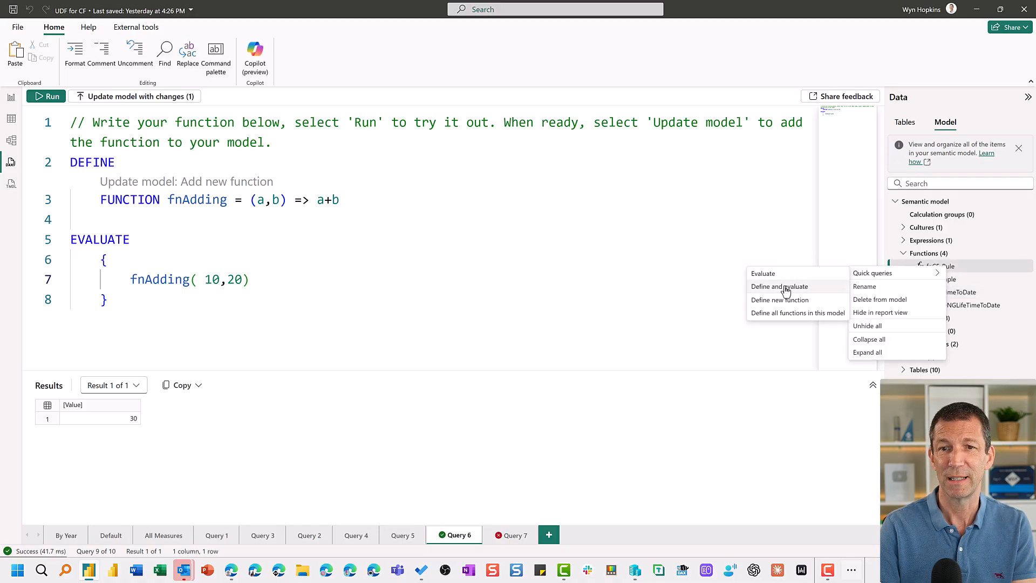
Define fnCF_Rule in a query, change its negative colour #36843a to #a4b5d4 and update the model.
click(778, 286)
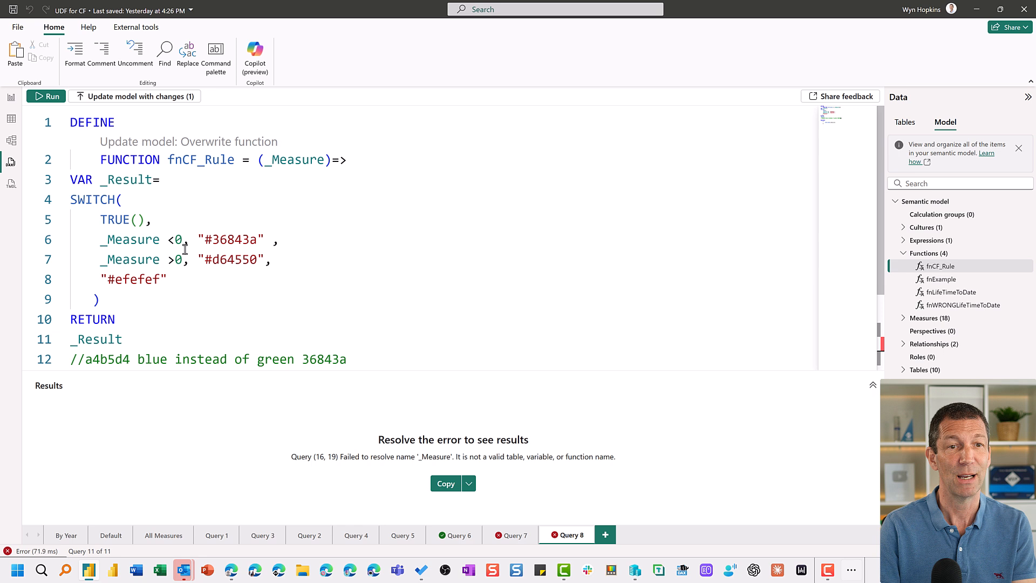
mouse_move(205, 239)
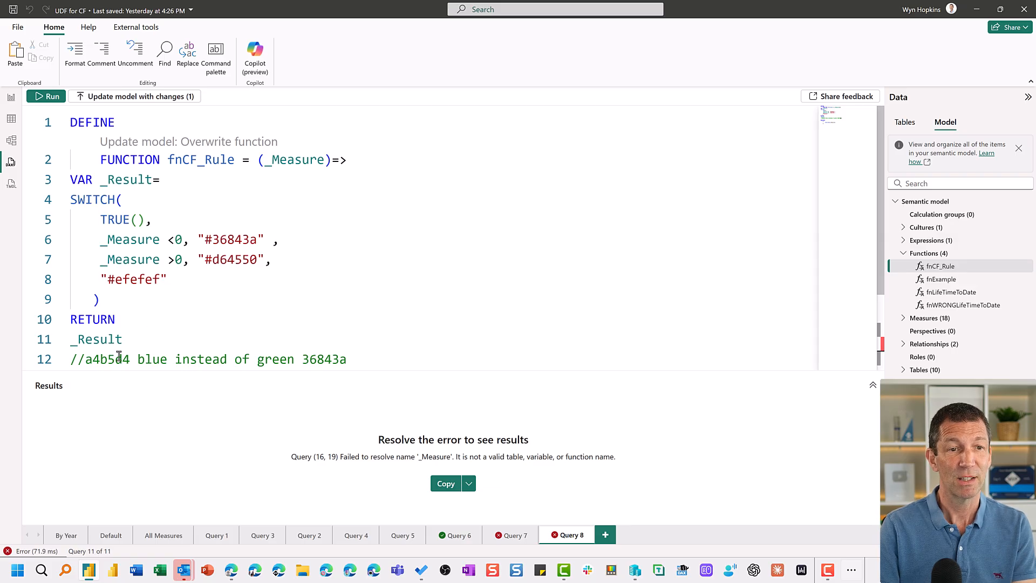
double_click(107, 358)
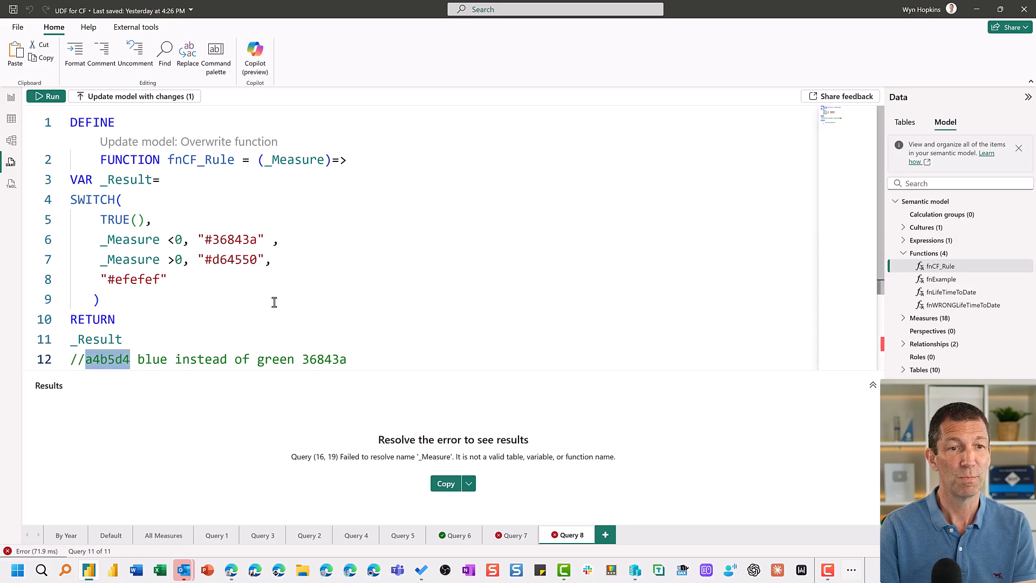
mouse_move(236, 260)
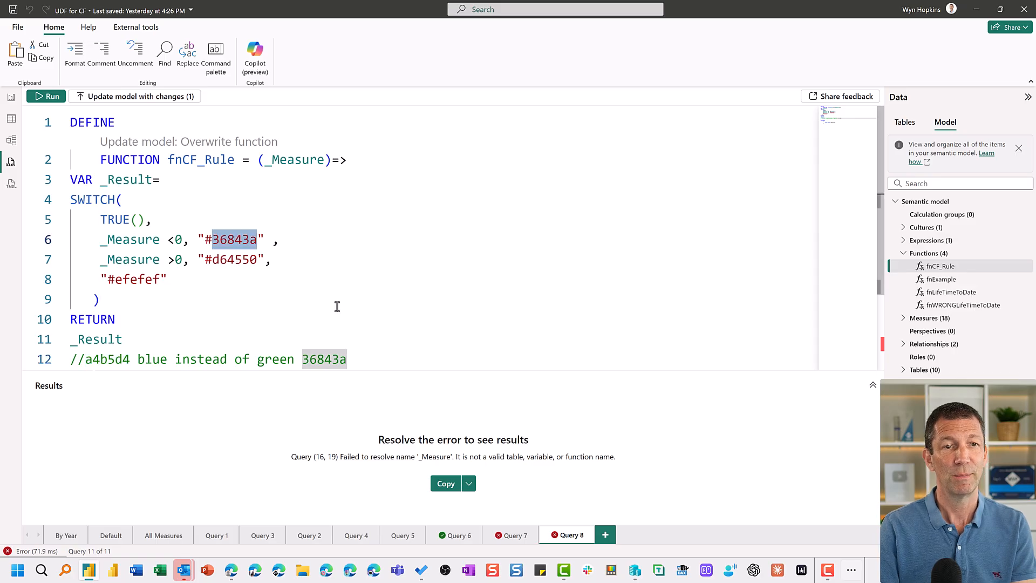
text(a4b5d4)
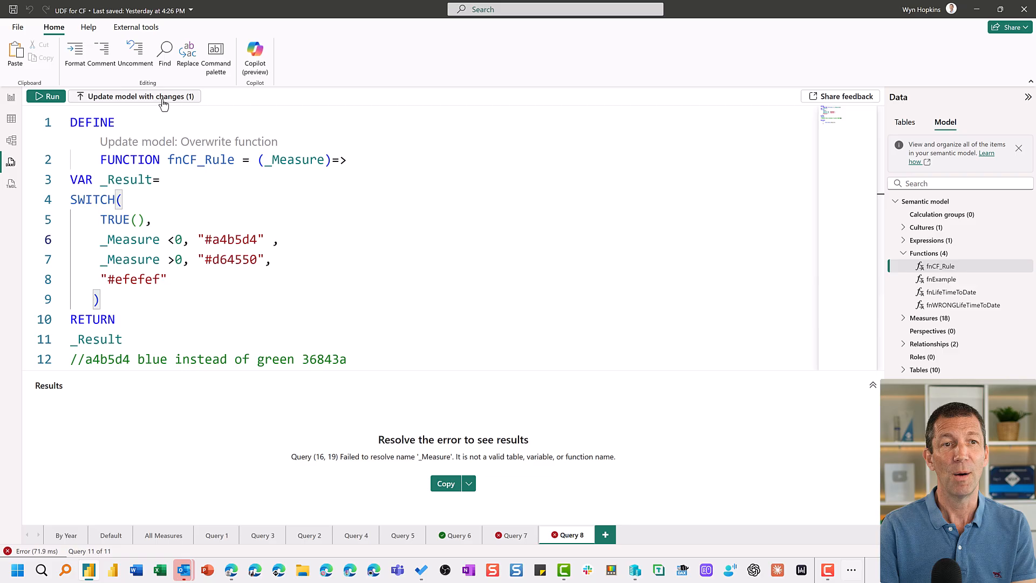
click(134, 96)
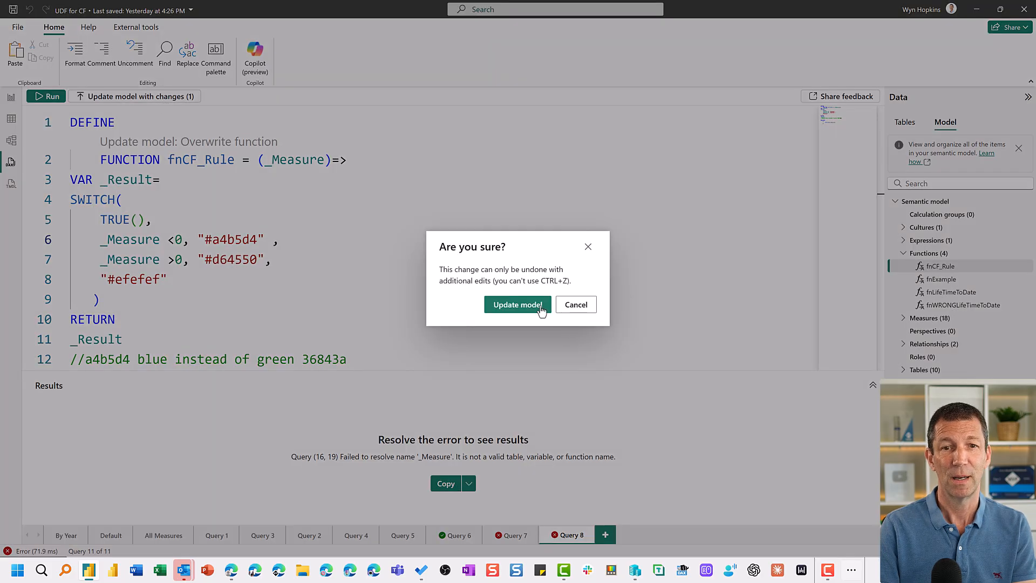
click(517, 304)
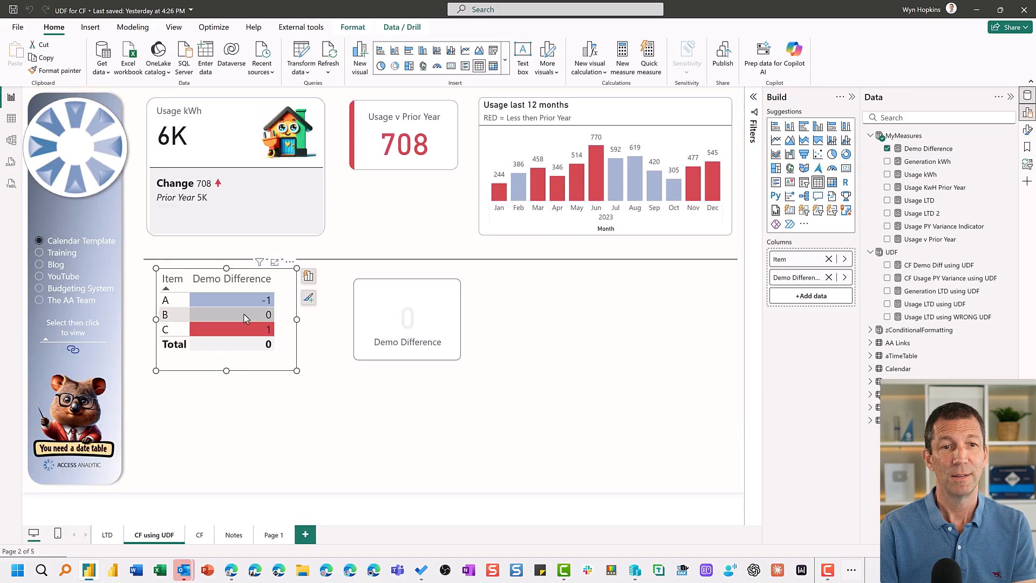
mouse_move(649, 163)
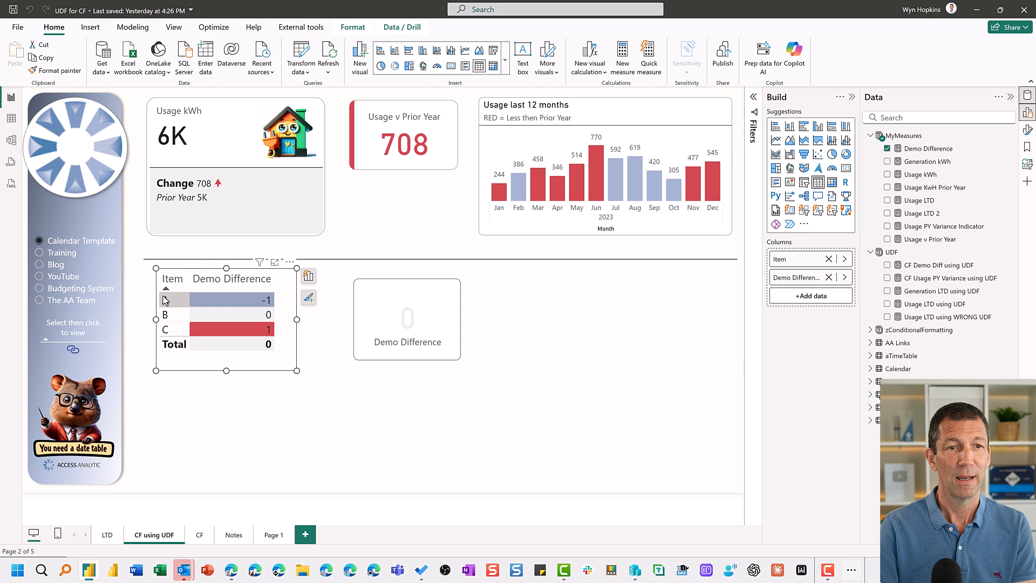
Filter to July to see the -26 card in blue, then move to the lifetime-to-date page.
click(192, 299)
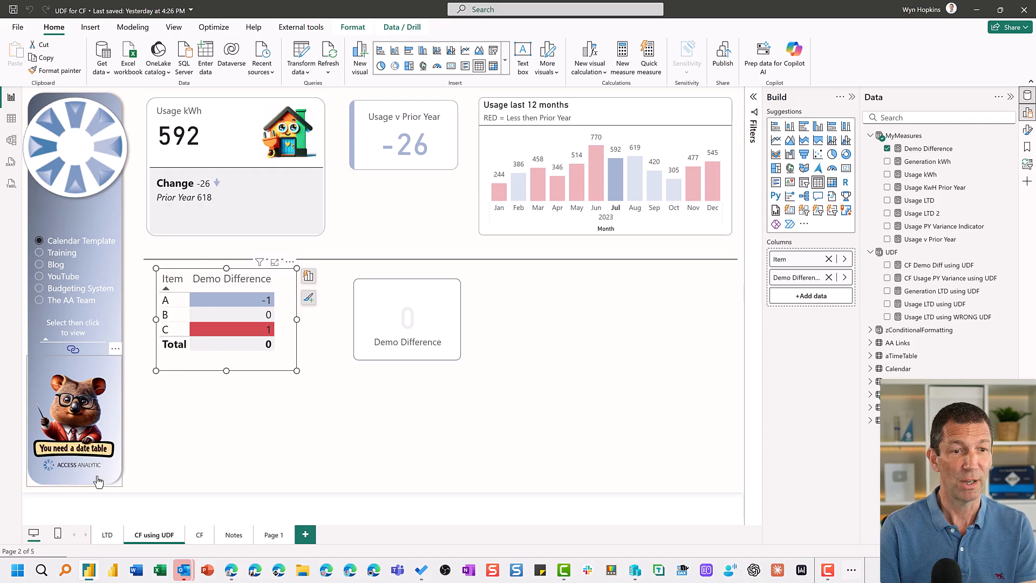
click(107, 534)
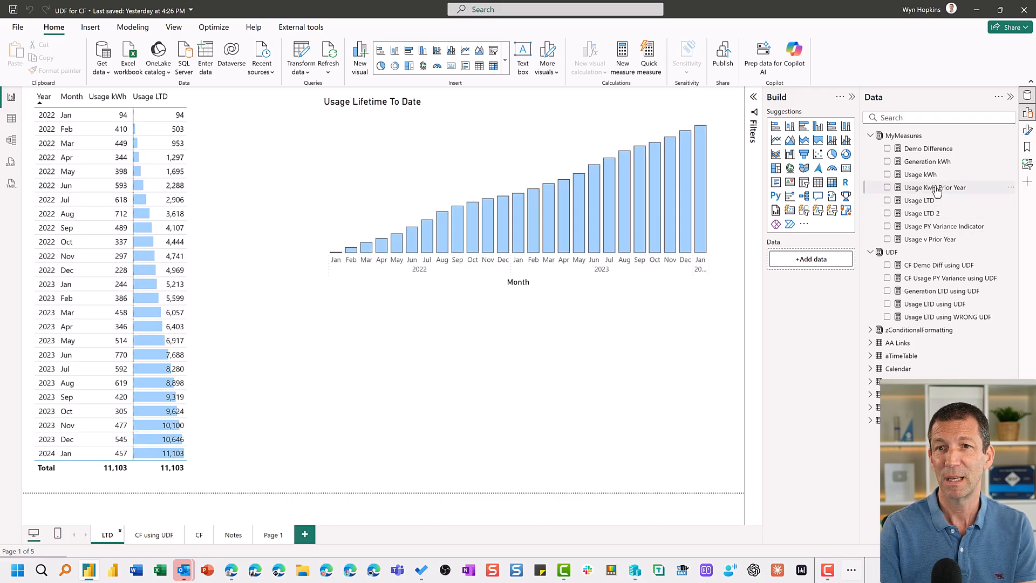
mouse_move(936, 201)
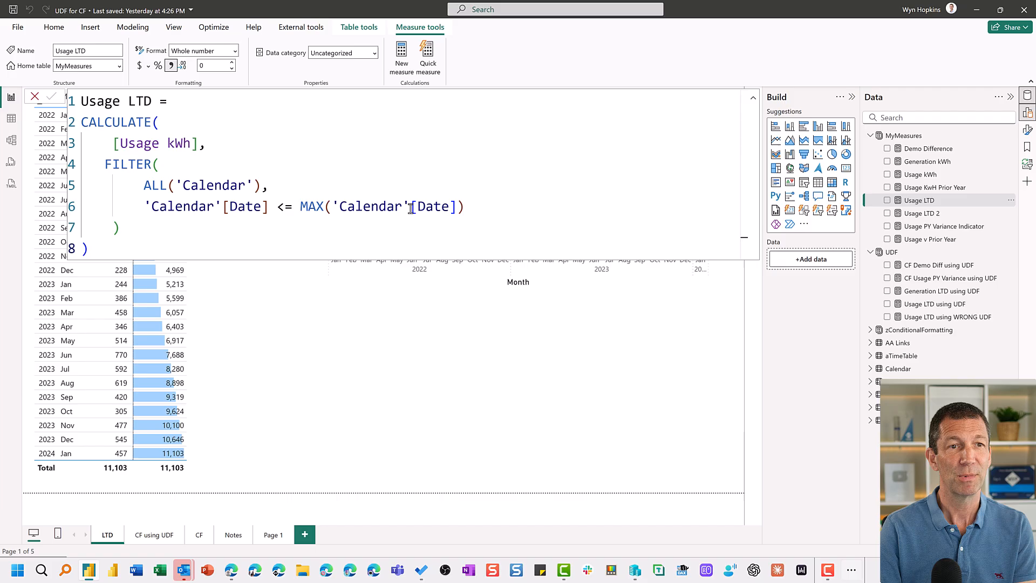
Show the Usage LTD formula with its FILTER(ALL('Calendar')) block and add Usage LTD using UDF to the table.
click(190, 143)
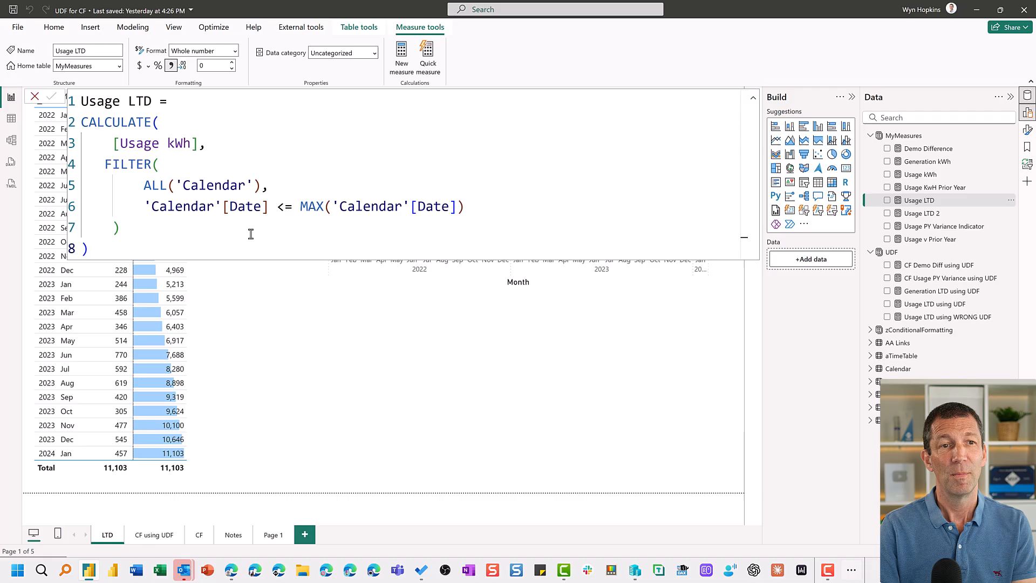
mouse_move(225, 167)
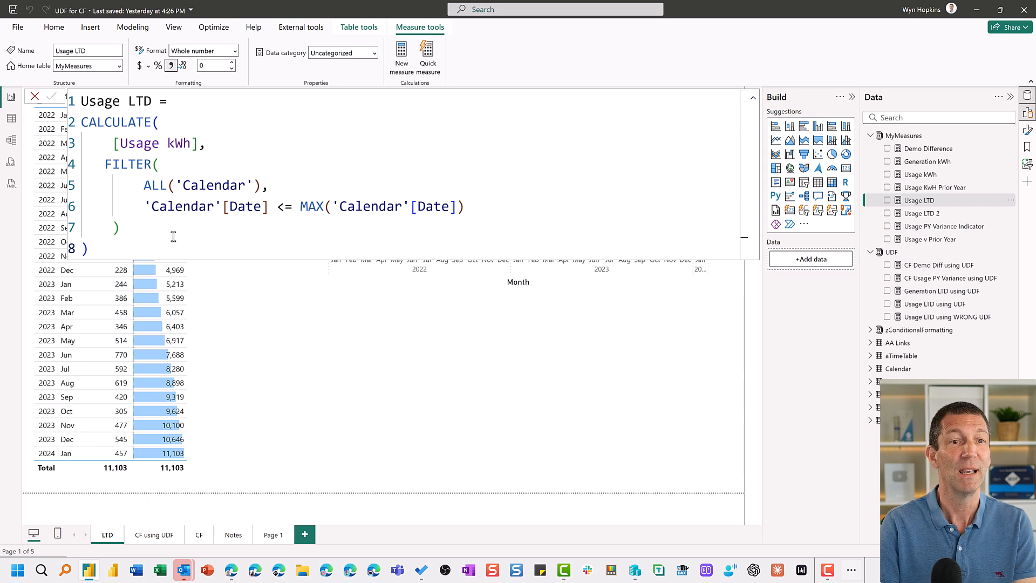
drag(96, 164, 118, 228)
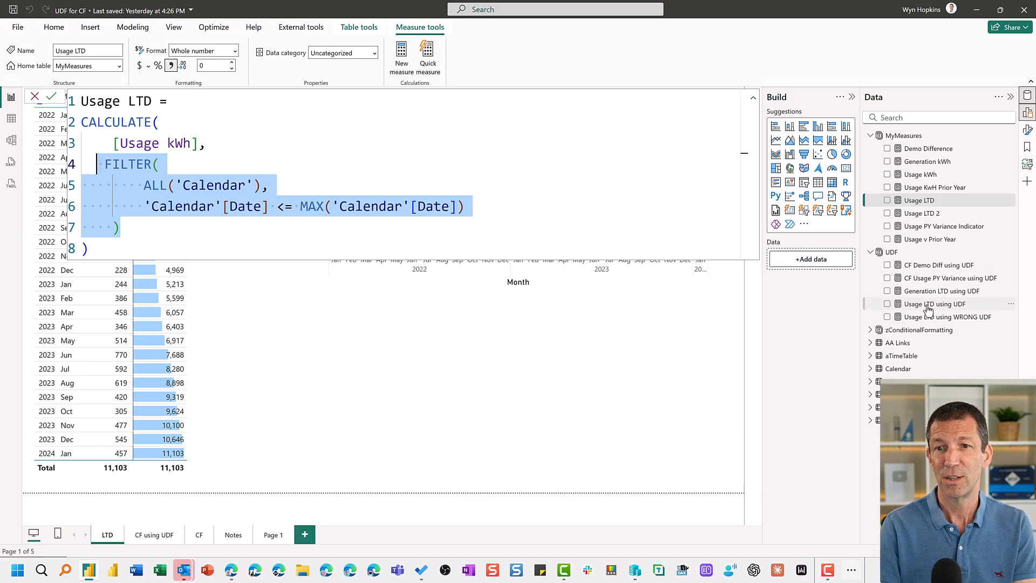
click(934, 303)
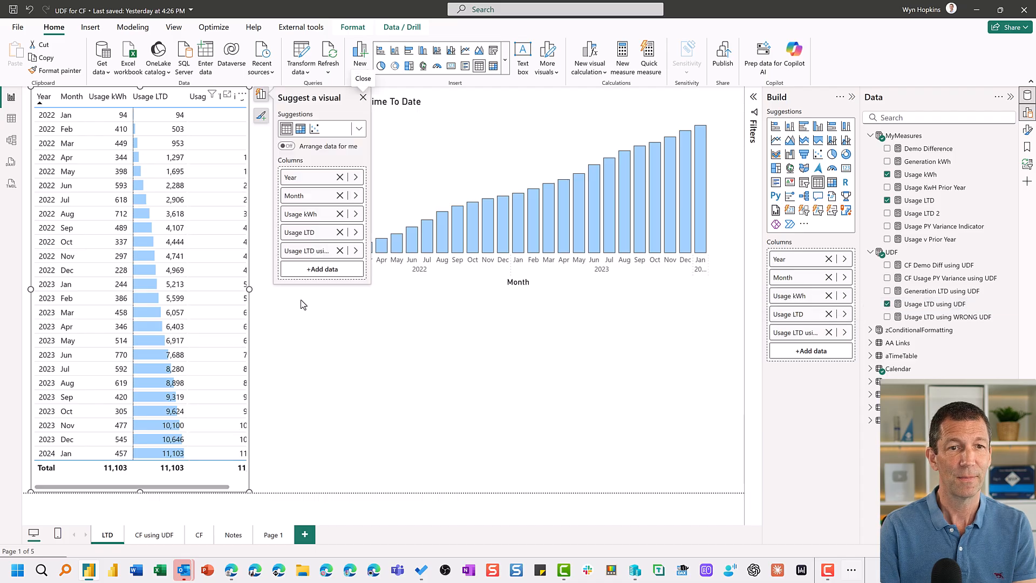
Add the Usage LTD using WRONG UDF measure as a column of the table visual.
click(362, 97)
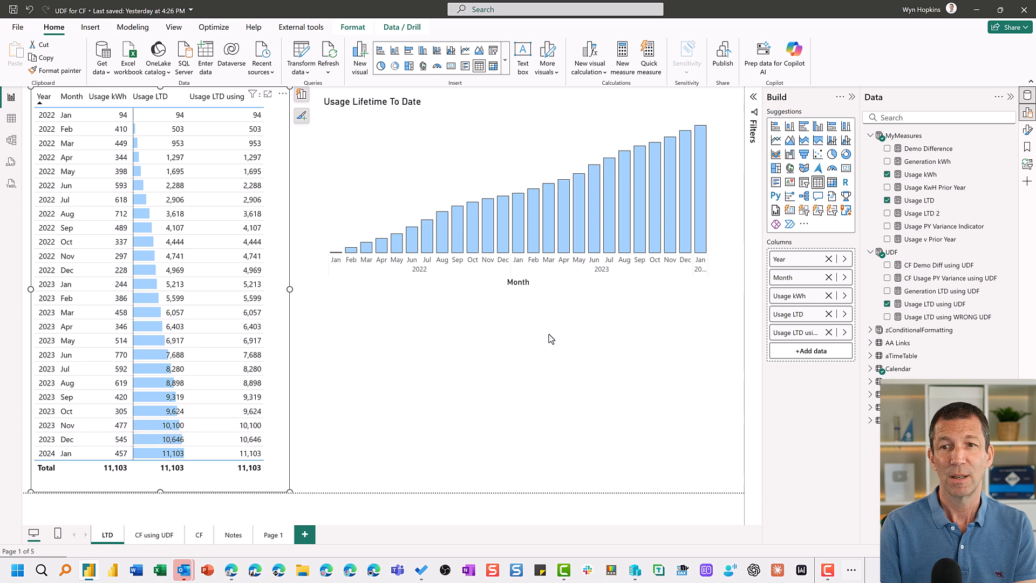
mouse_move(931, 316)
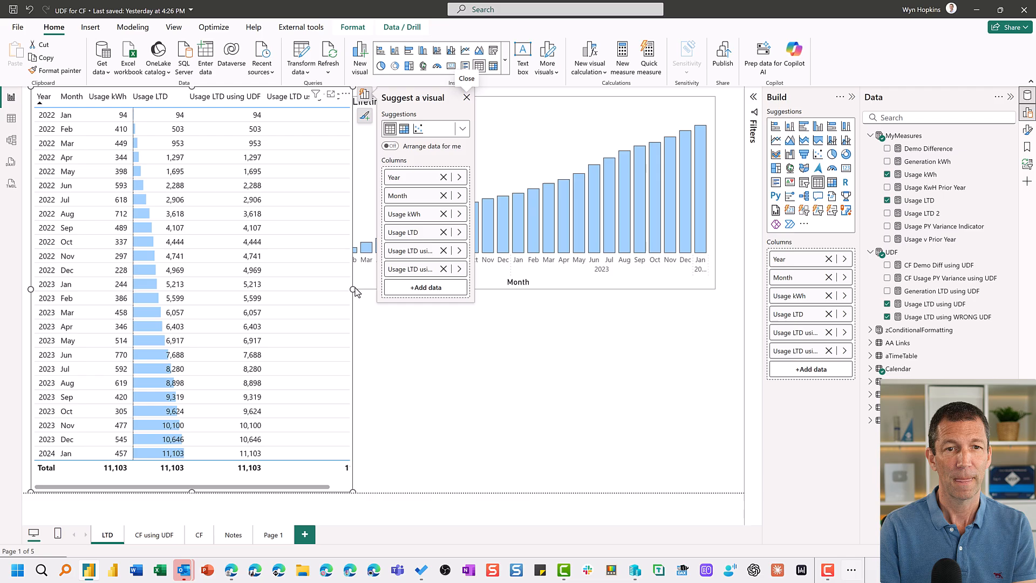
click(466, 97)
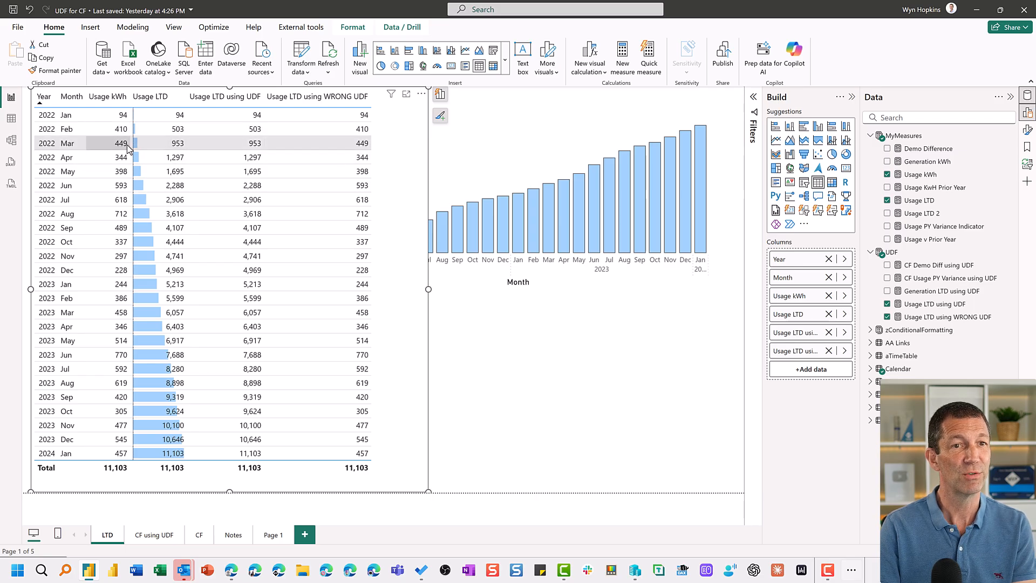
mouse_move(357, 198)
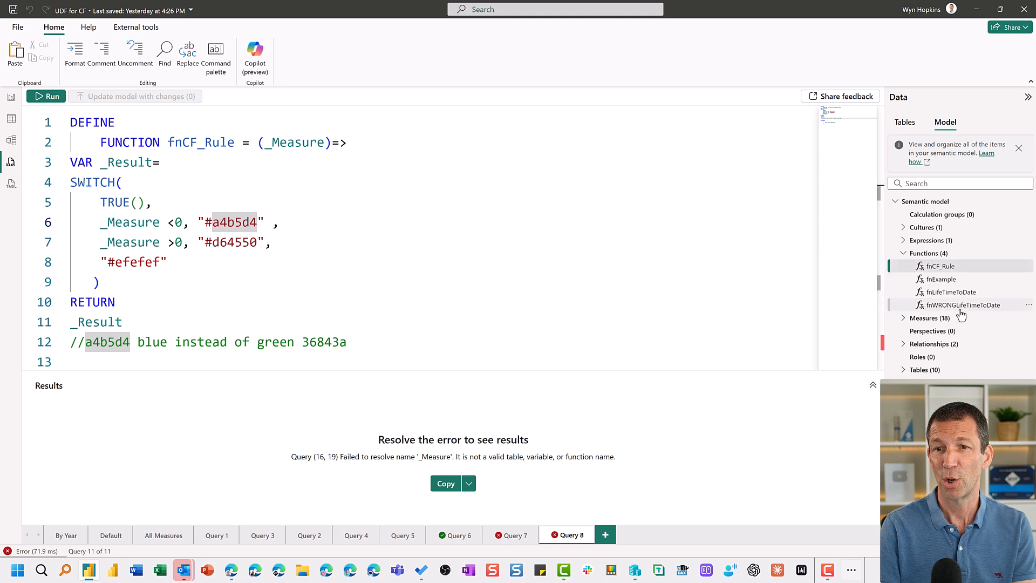
Generate a Define and evaluate query for fnWRONGLifeTimeToDate and highlight its FILTER keyword.
right_click(961, 304)
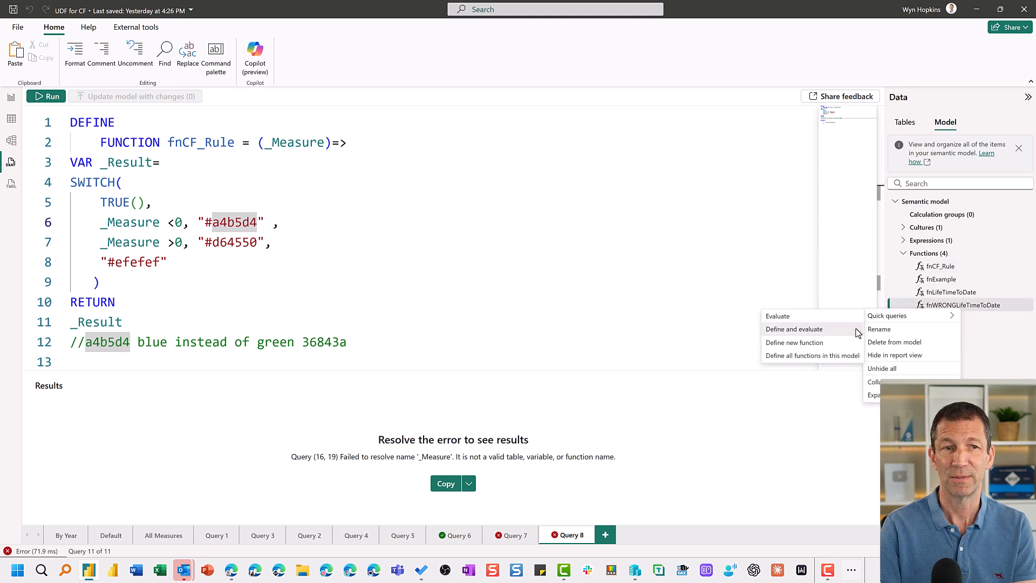
click(793, 328)
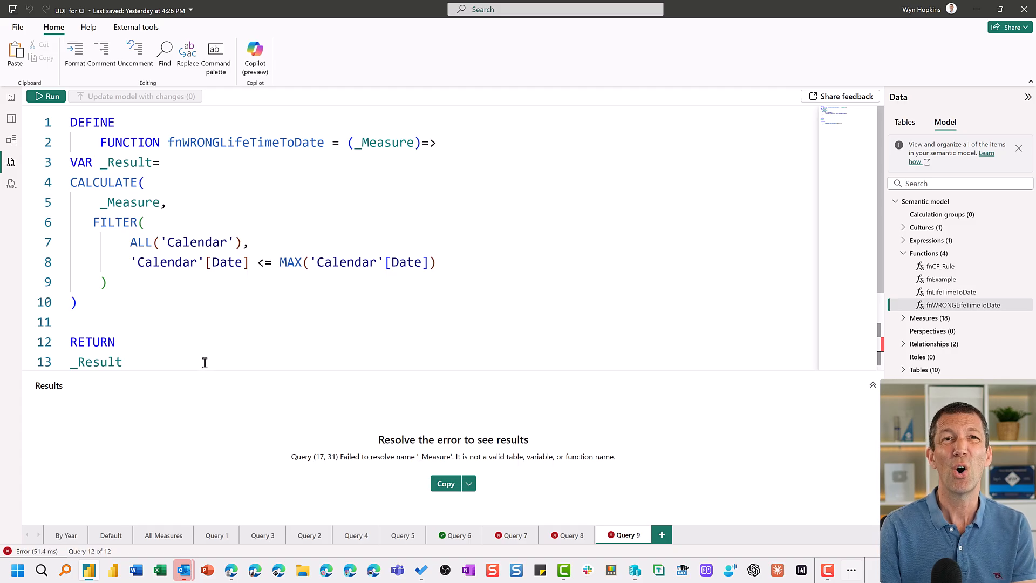
mouse_move(252, 294)
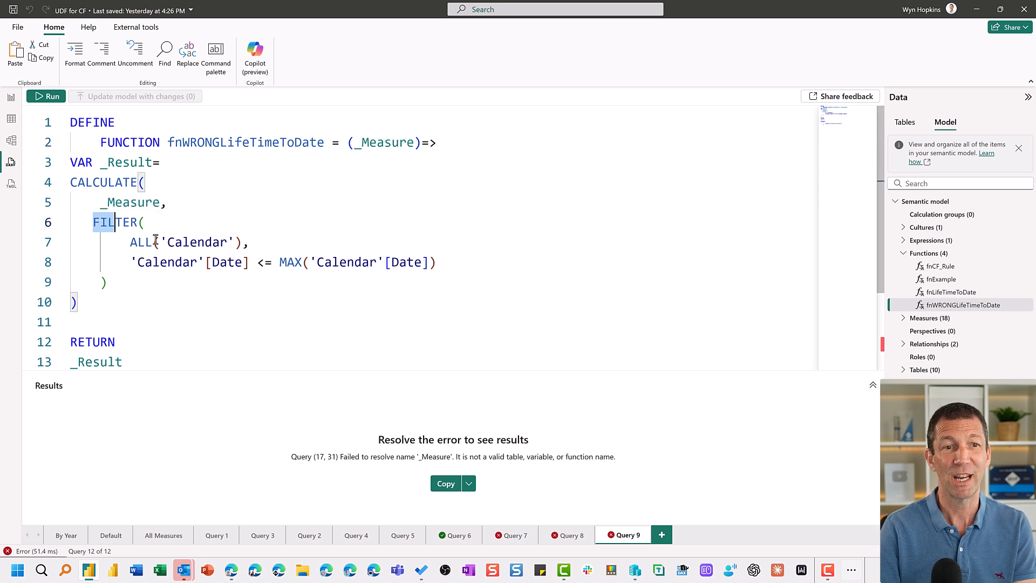
drag(144, 222, 107, 281)
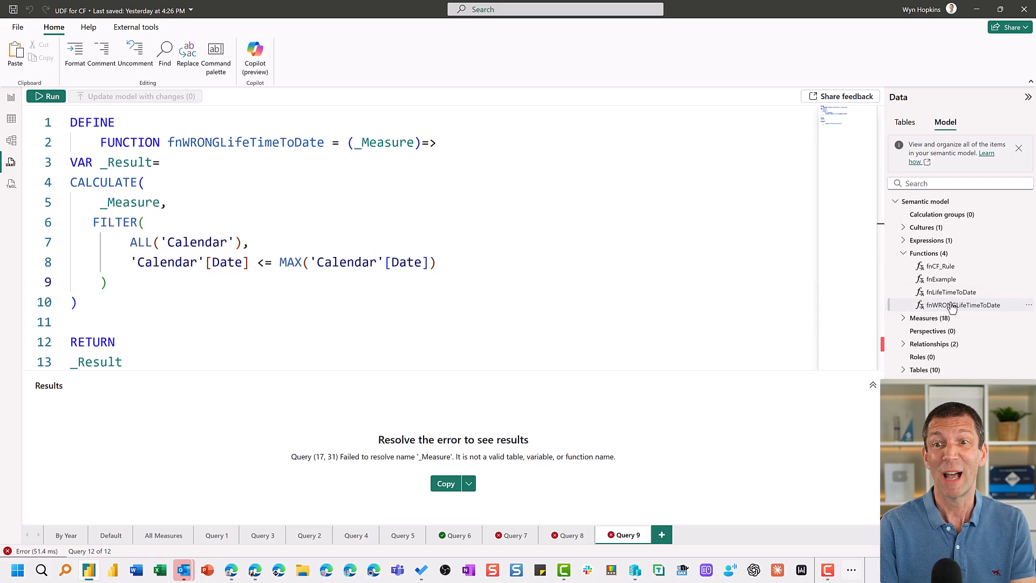
mouse_move(949, 292)
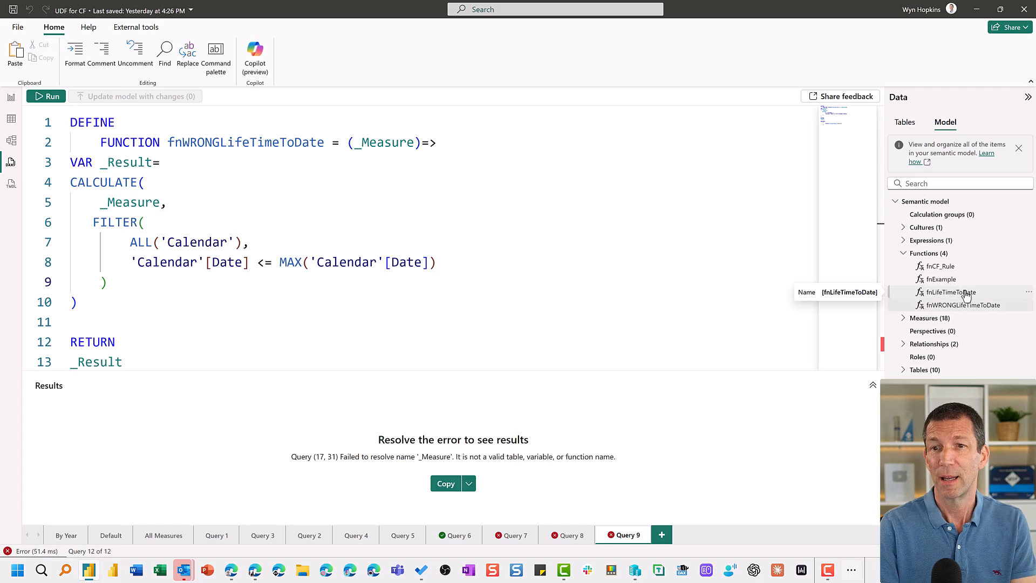
Generate a Define and evaluate query for fnLifeTimeToDate and reset its _Measure parameter type to expr.
right_click(950, 292)
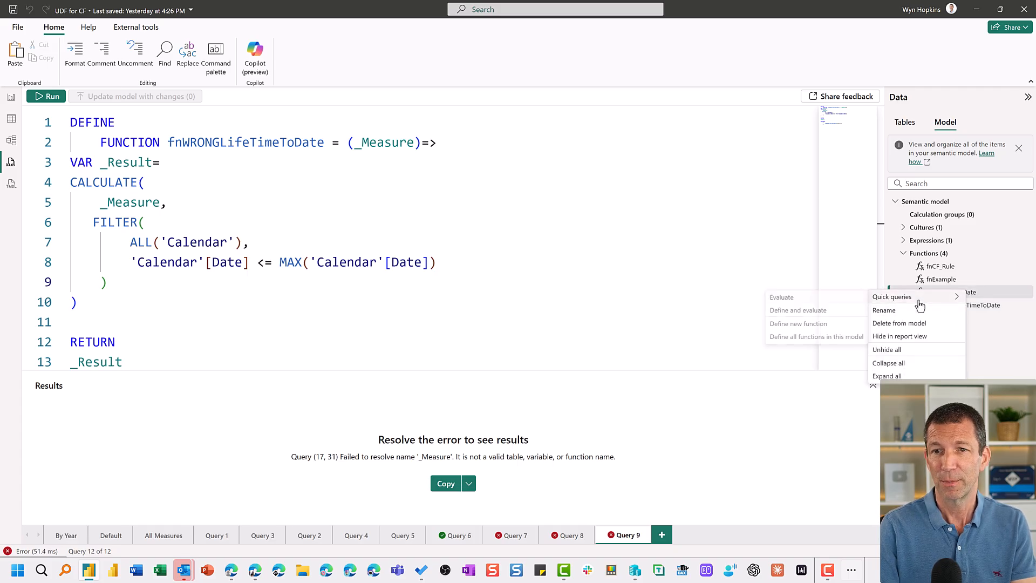
click(780, 297)
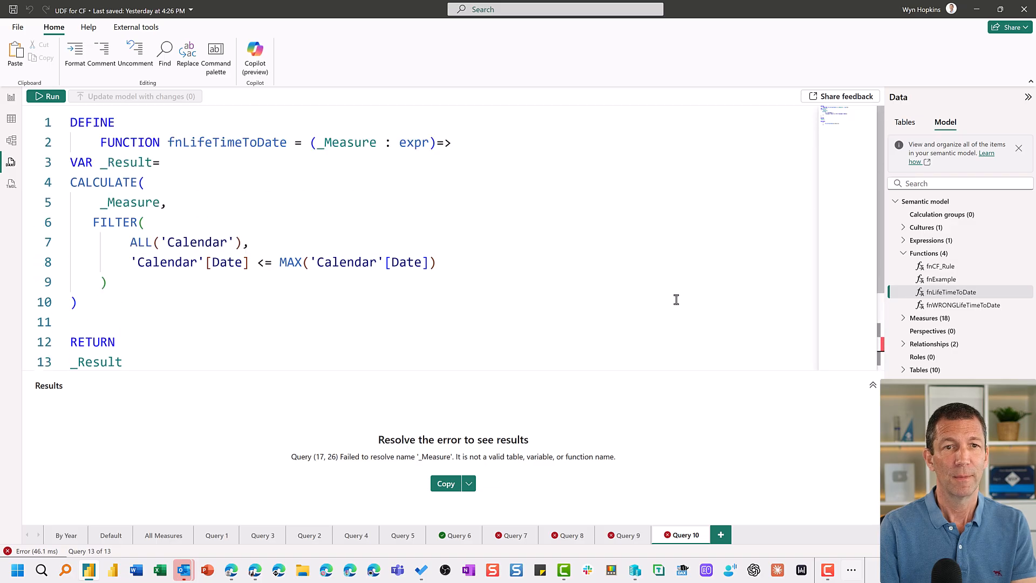
double_click(413, 142)
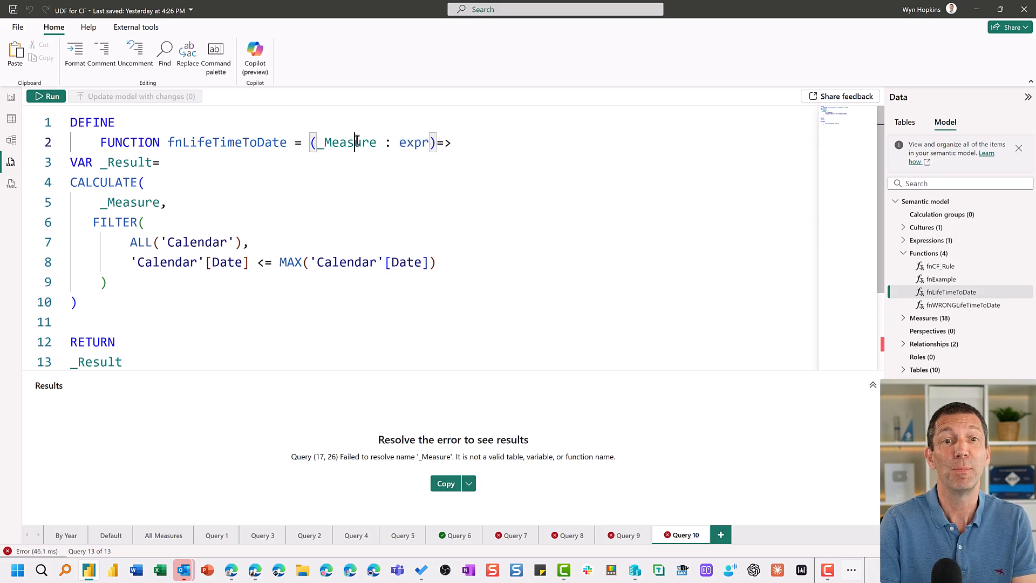
double_click(343, 142)
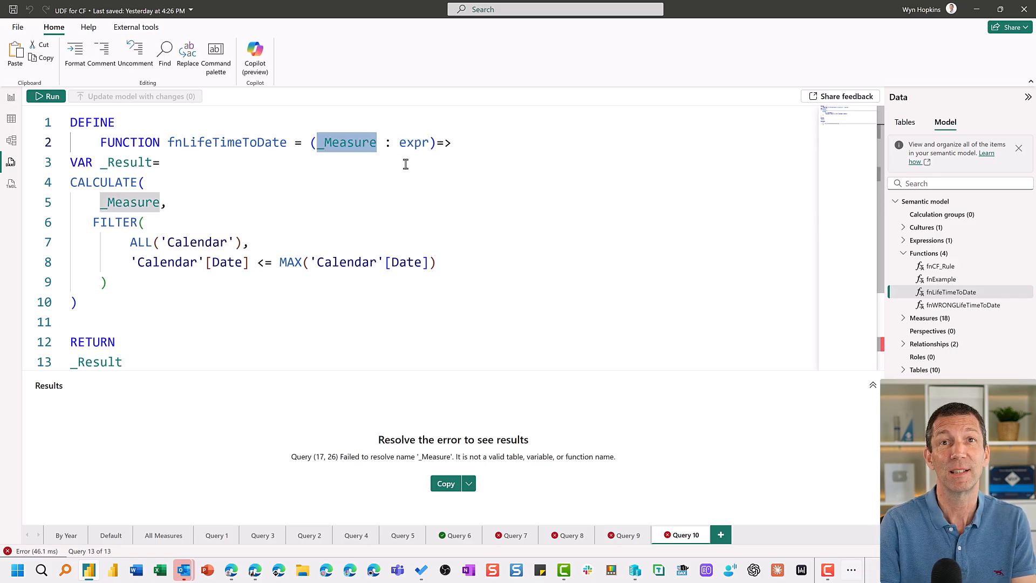
mouse_move(265, 209)
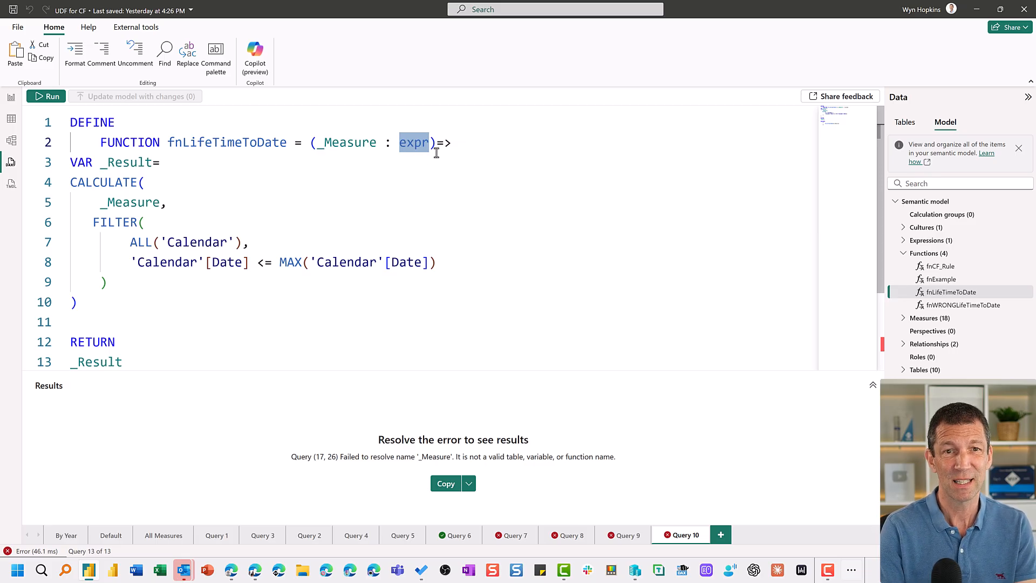
text(val)
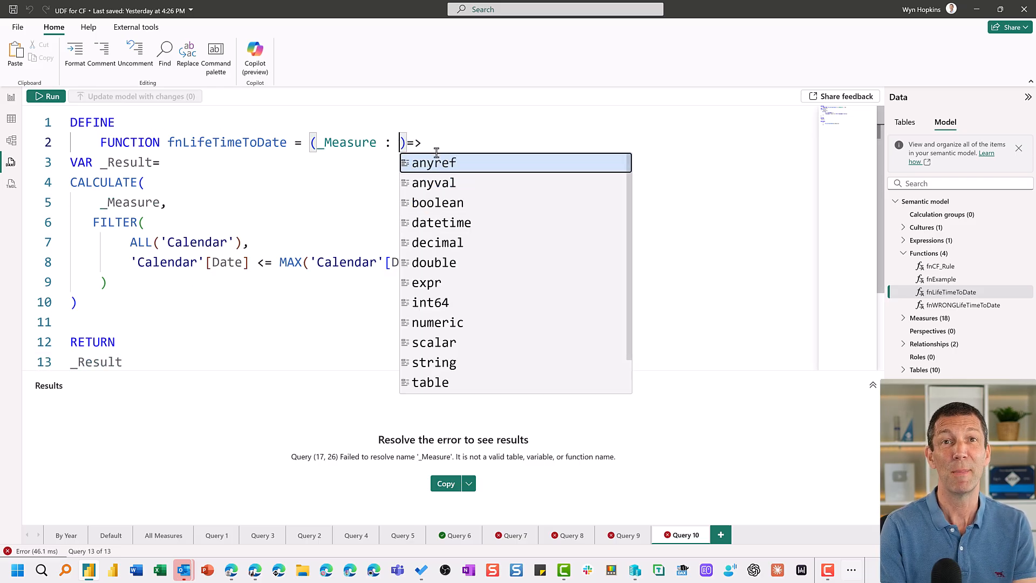
click(426, 281)
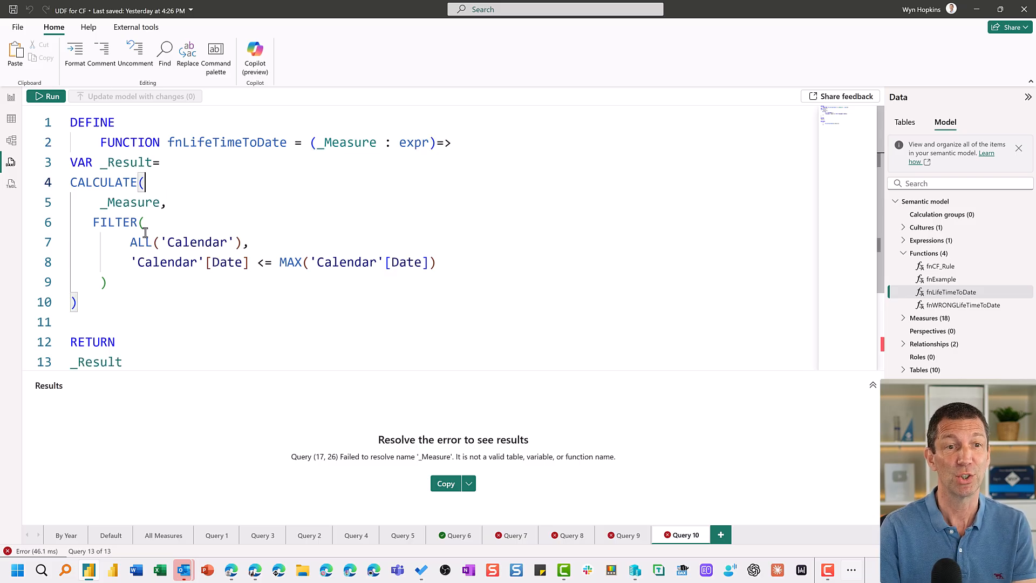
drag(129, 242, 435, 262)
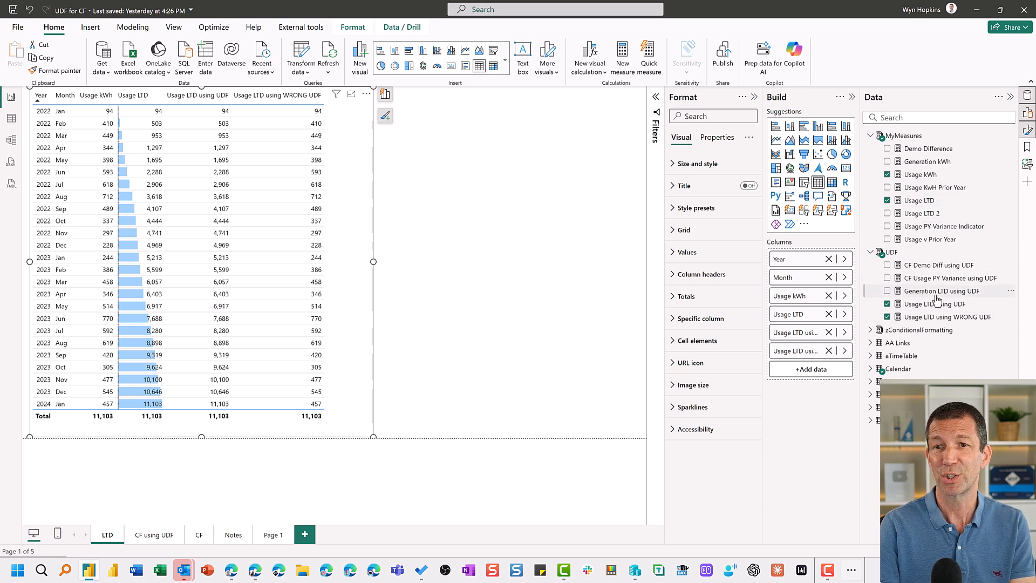
Show the Generation LTD using UDF formula, fnLifeTimeToDate([Generation kWh]).
click(940, 290)
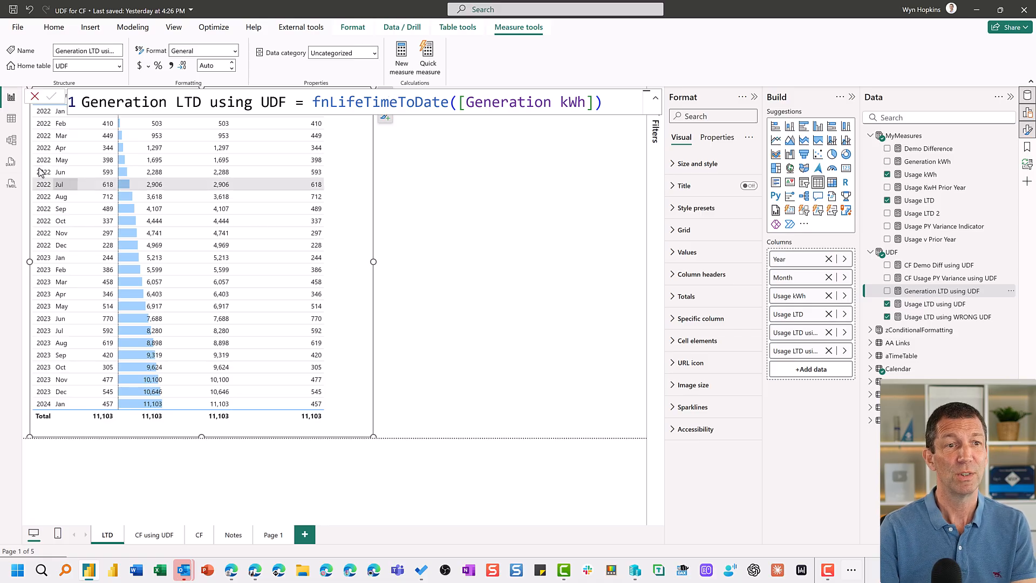
mouse_move(11, 162)
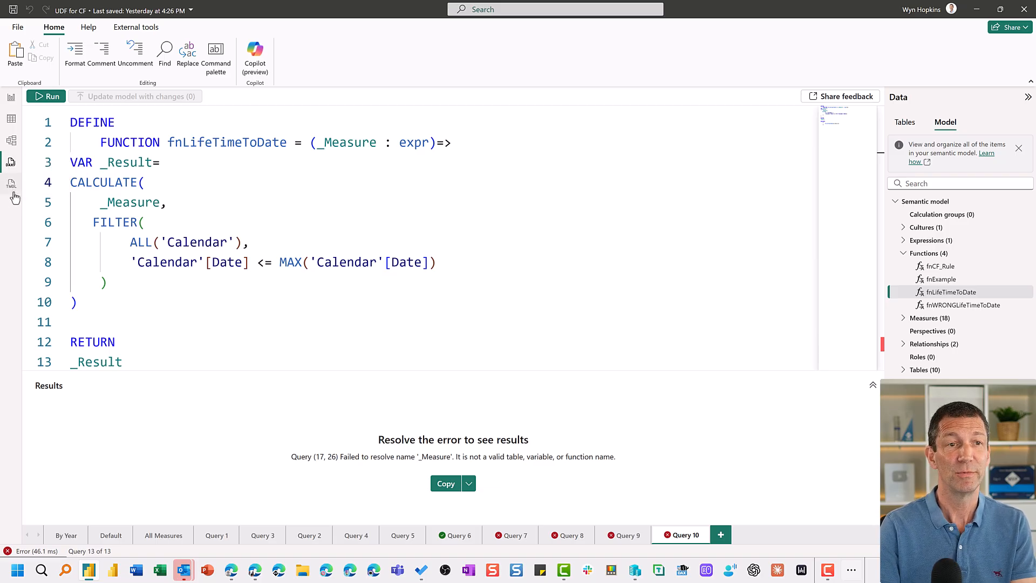
mouse_move(11, 184)
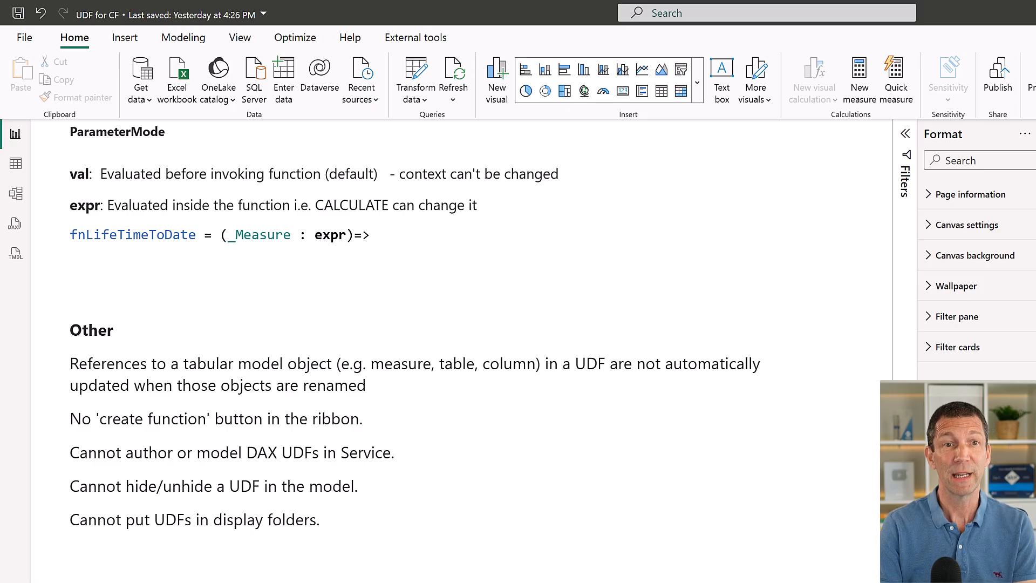
click(271, 370)
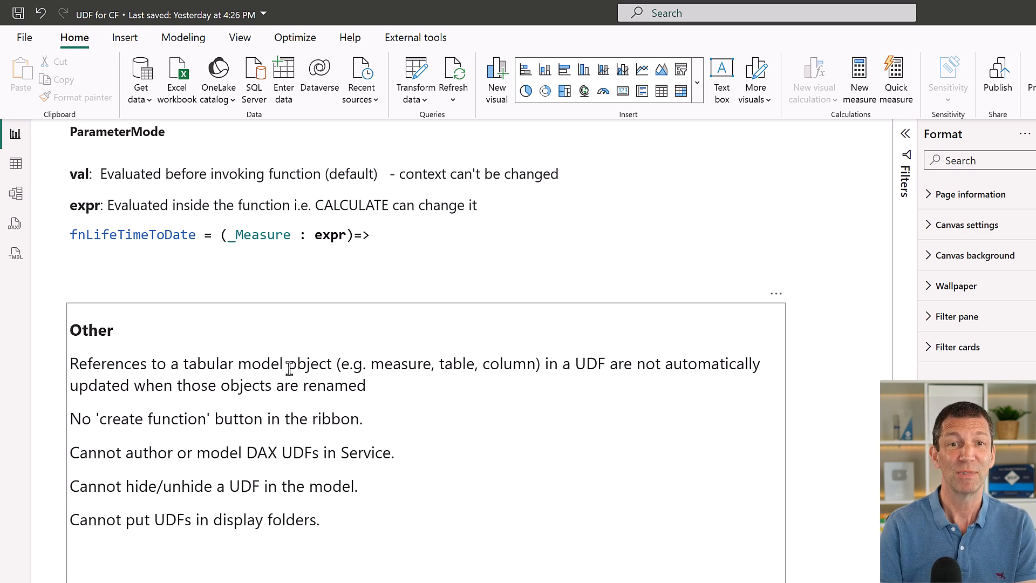
mouse_move(380, 396)
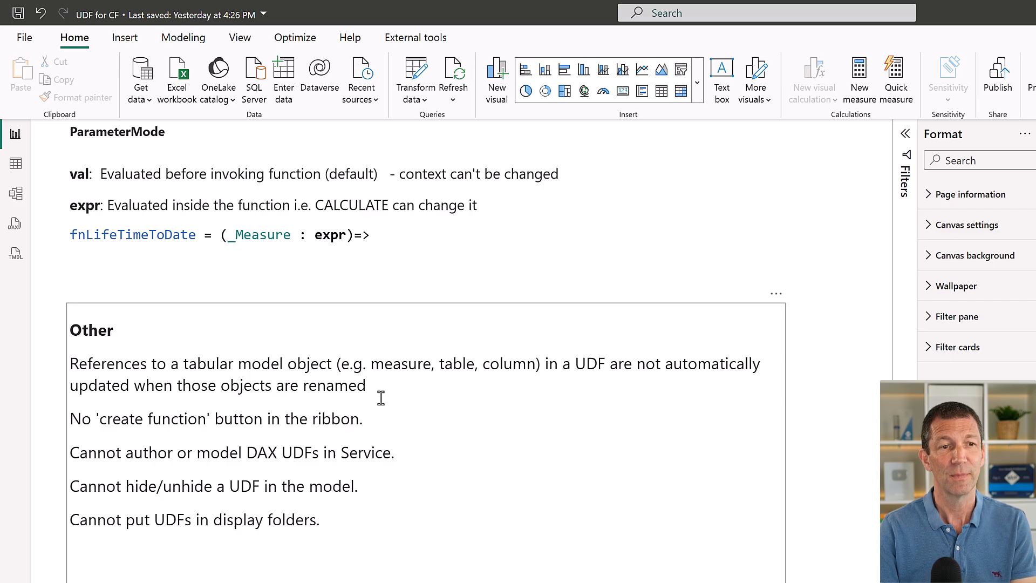
mouse_move(284, 464)
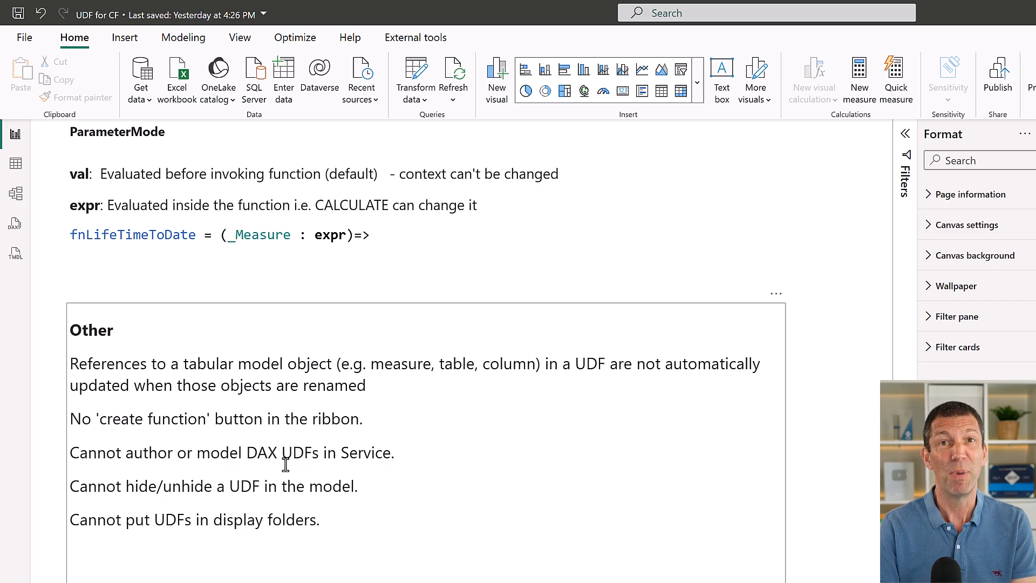
mouse_move(299, 490)
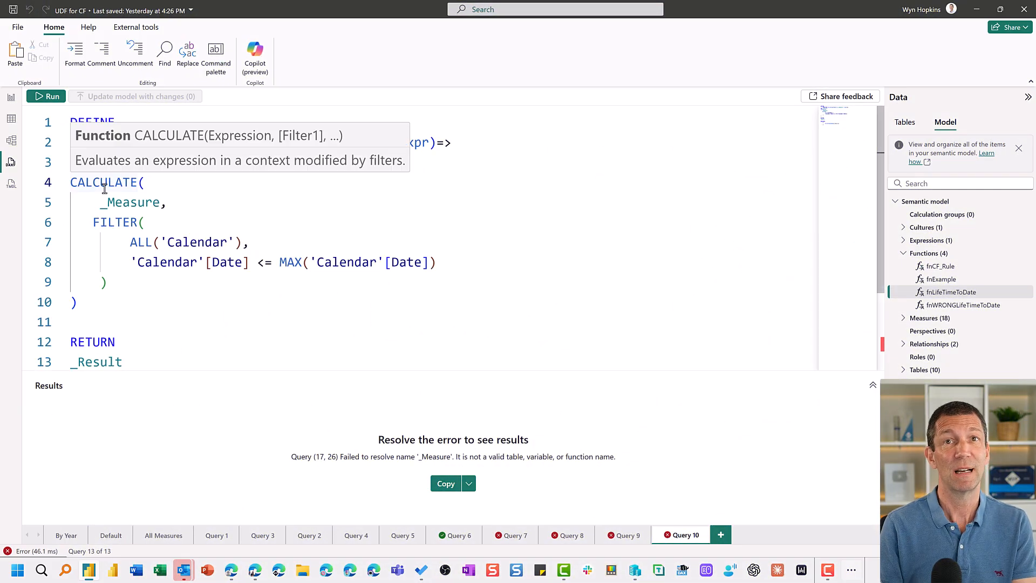
mouse_move(134, 270)
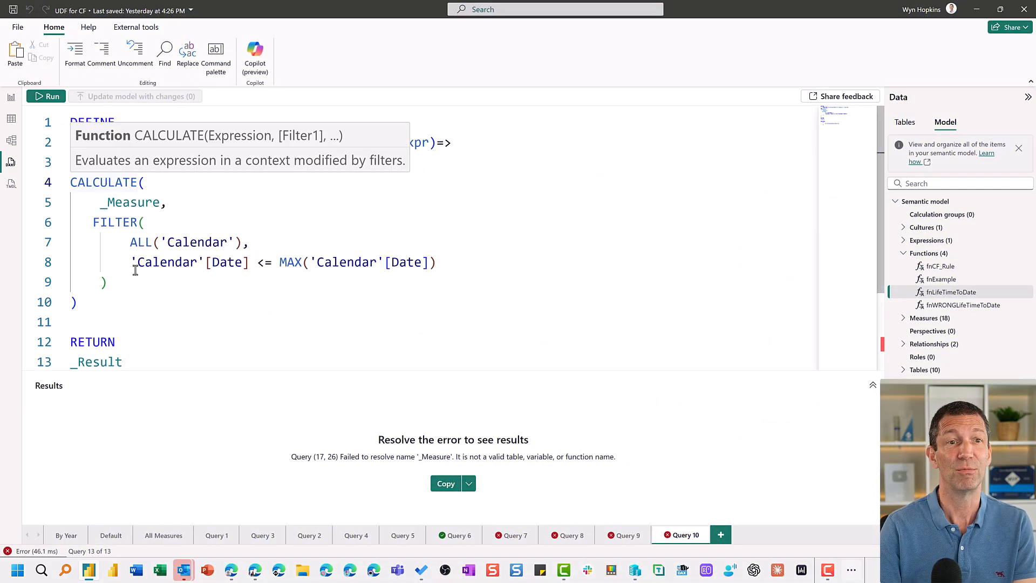